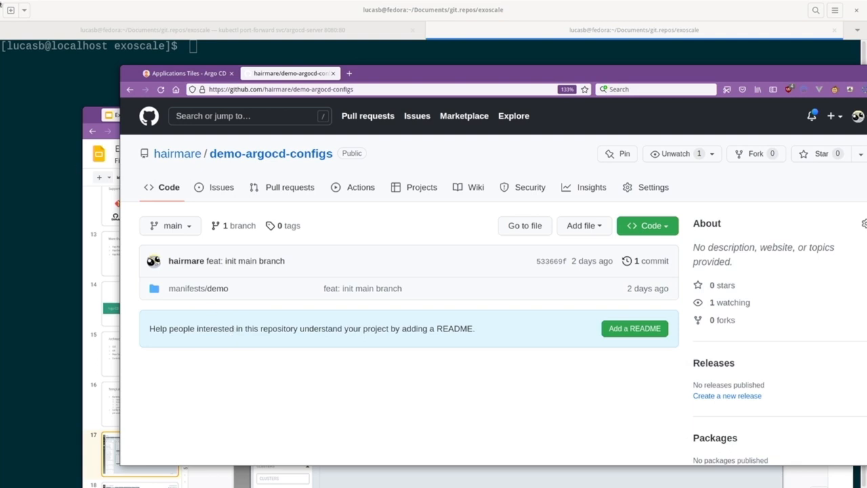
mouse_move(702, 86)
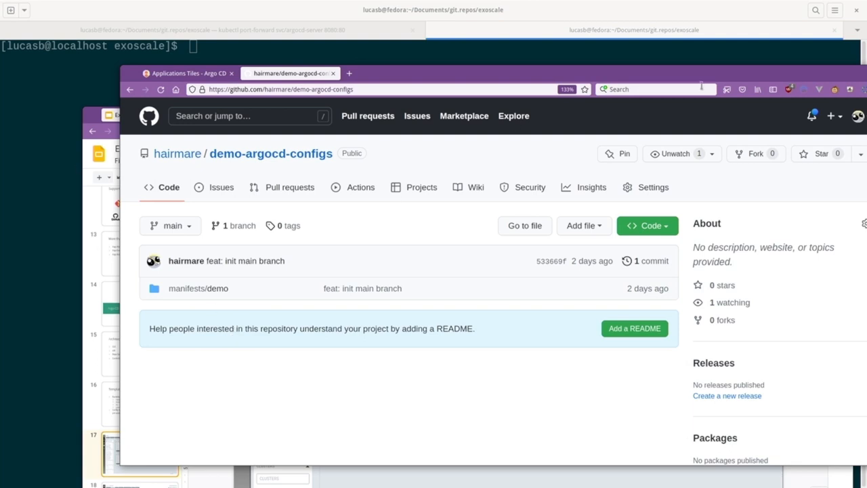
mouse_move(383, 230)
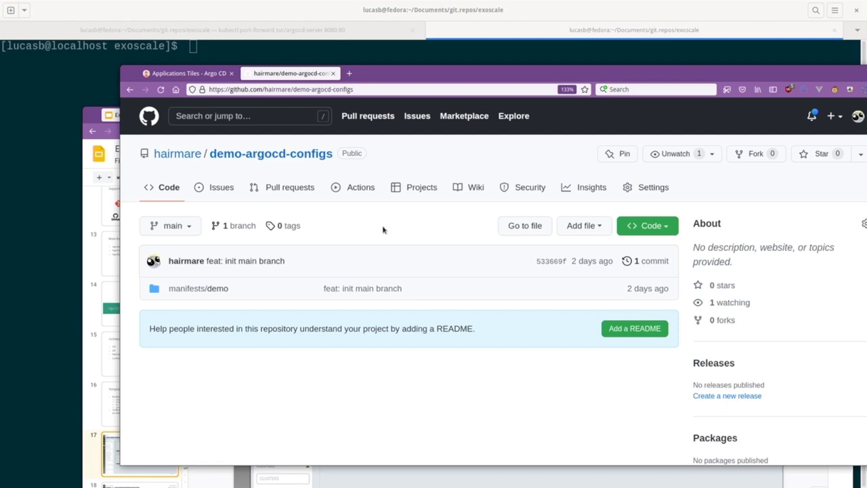
Open manifests/demo/app-test.yaml in demo-argocd-configs to view the Application manifest.
click(198, 288)
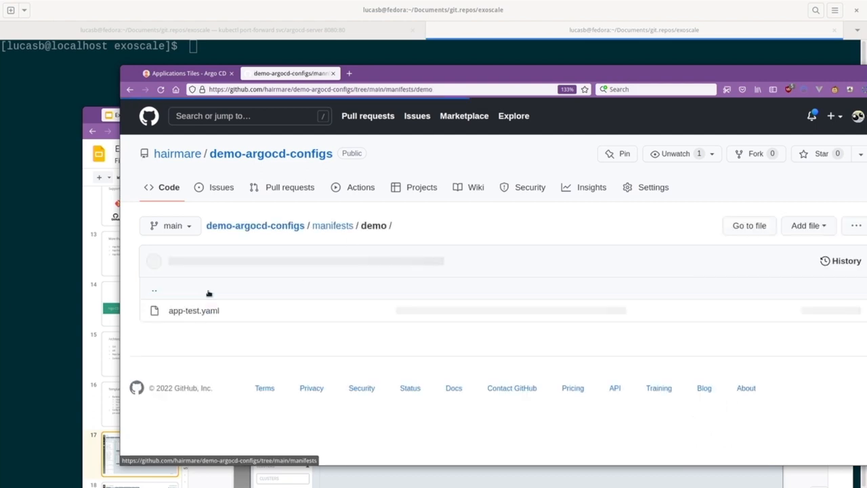
click(194, 310)
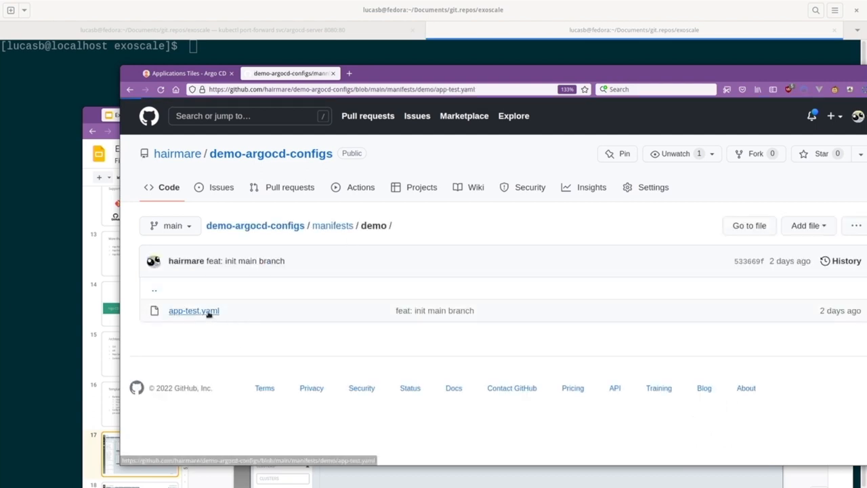
click(192, 311)
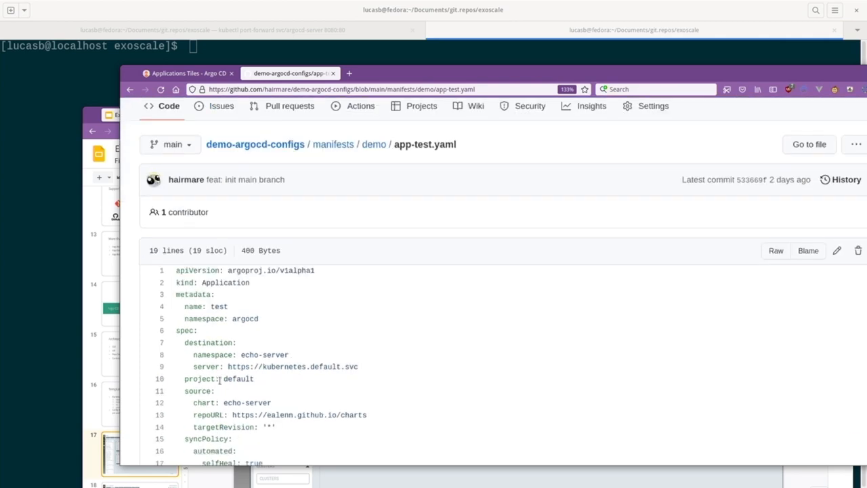
double_click(196, 272)
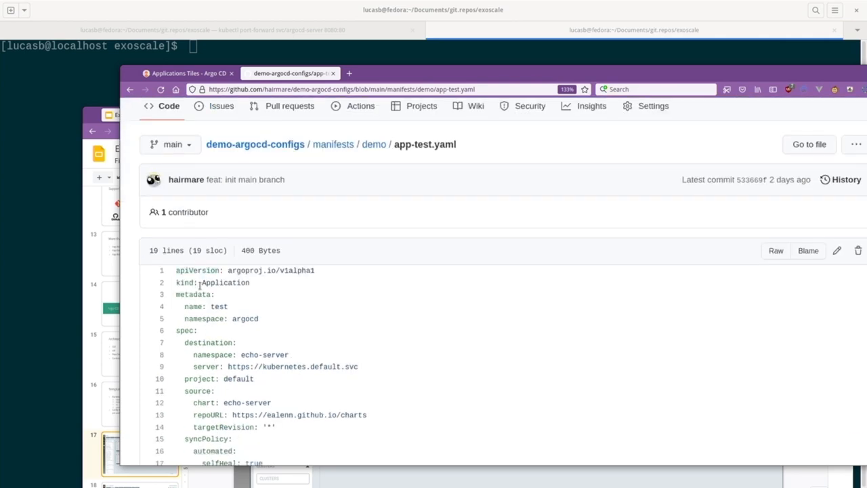
mouse_move(250, 283)
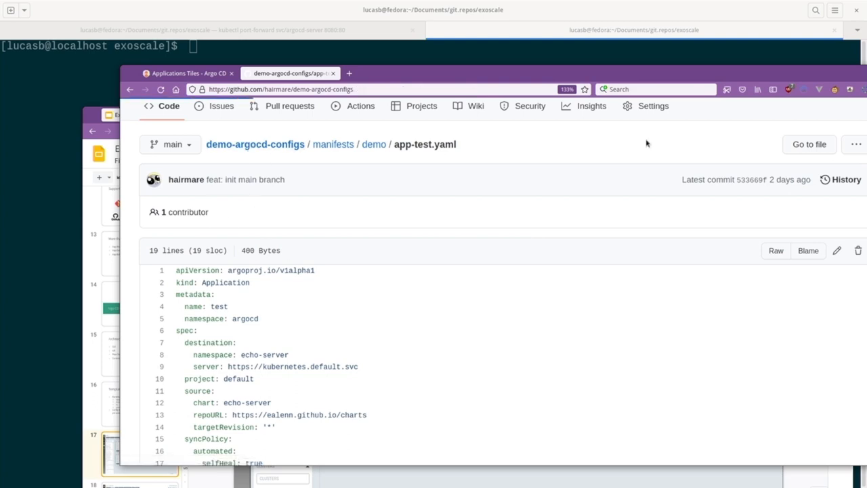
Copy the repository's HTTPS clone URL and switch to the Argo CD applications page.
click(254, 143)
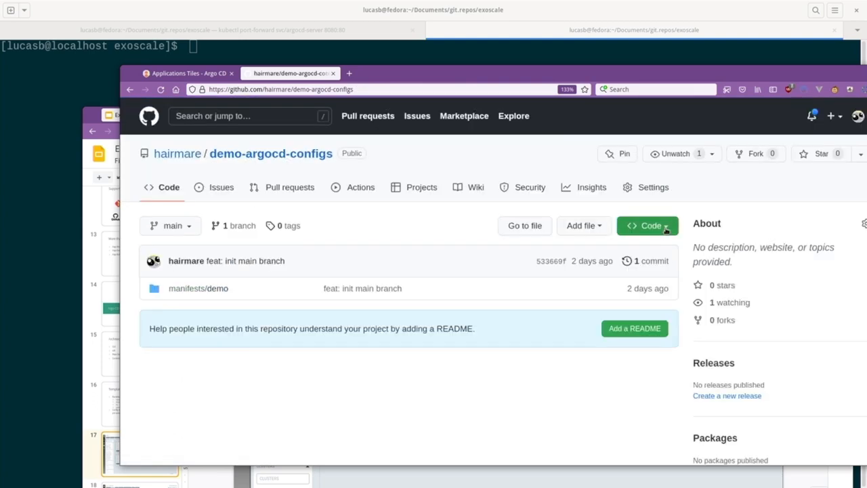
click(648, 225)
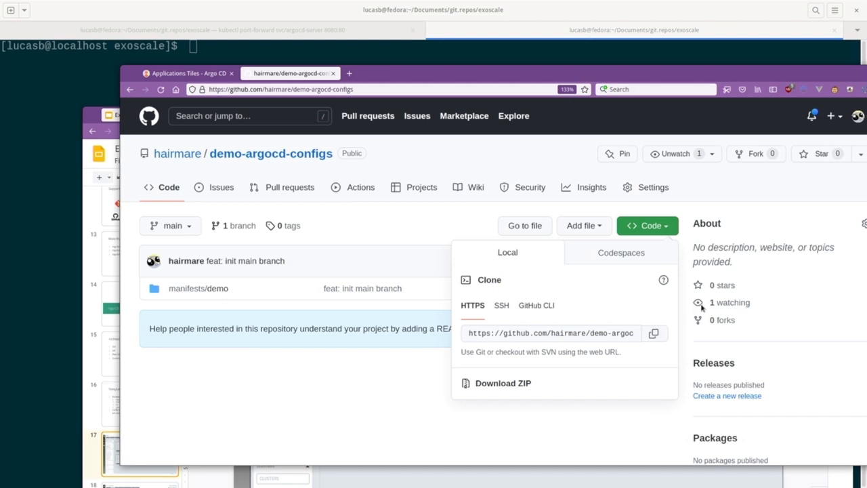
click(655, 333)
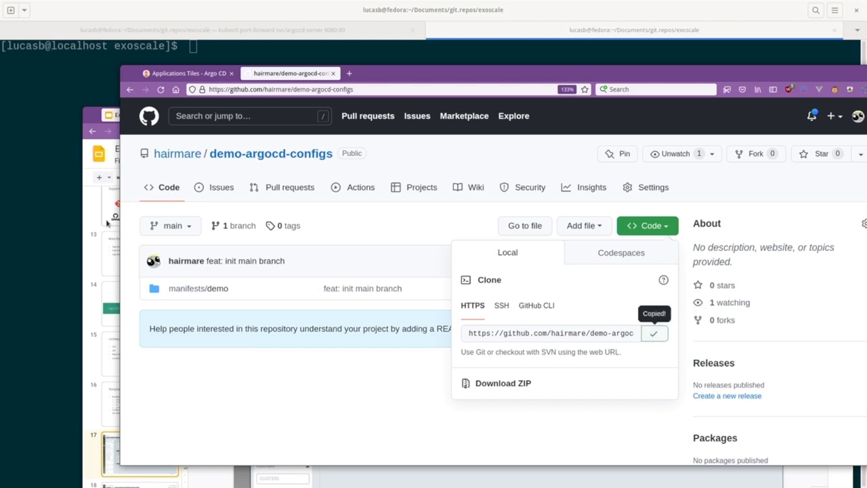
click(187, 73)
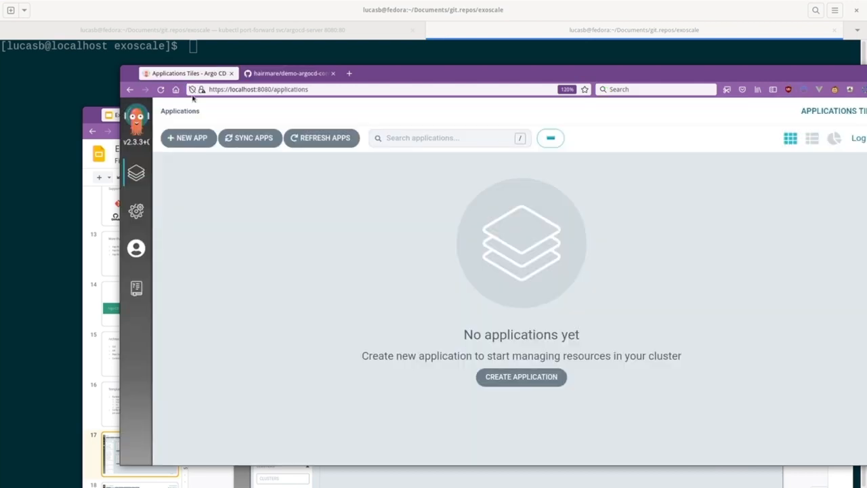
Start a new application named argocd-configs in the default project.
click(520, 377)
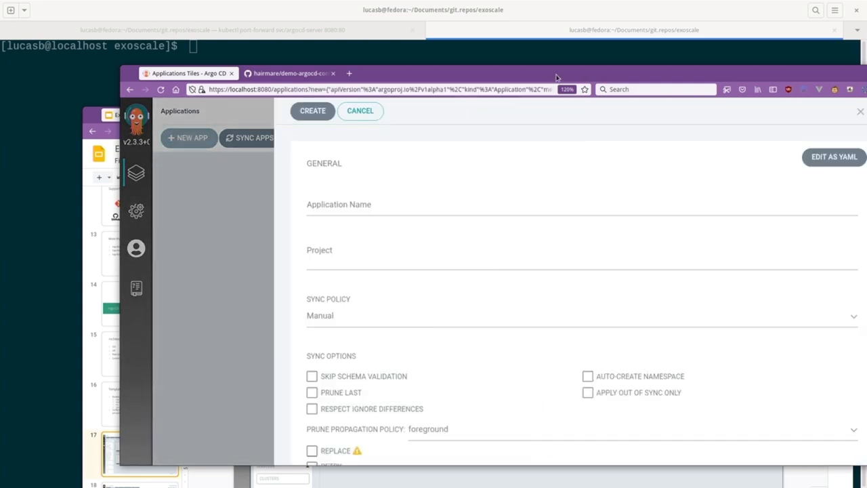
click(447, 203)
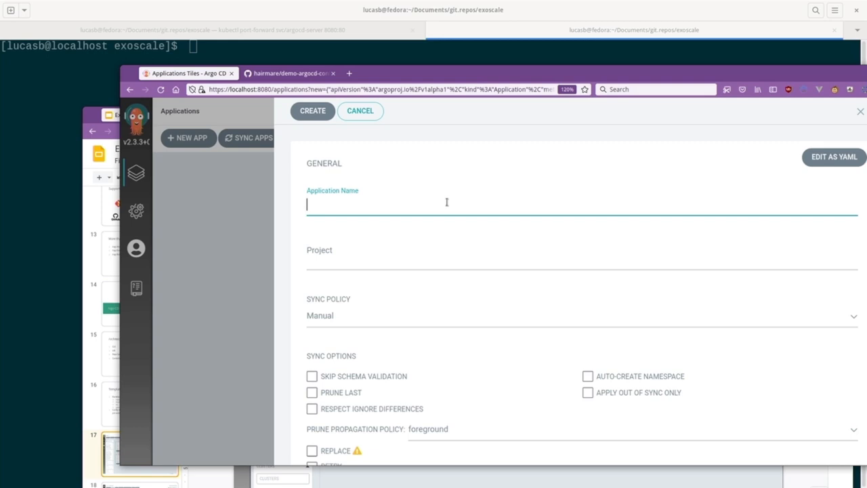
text(argo)
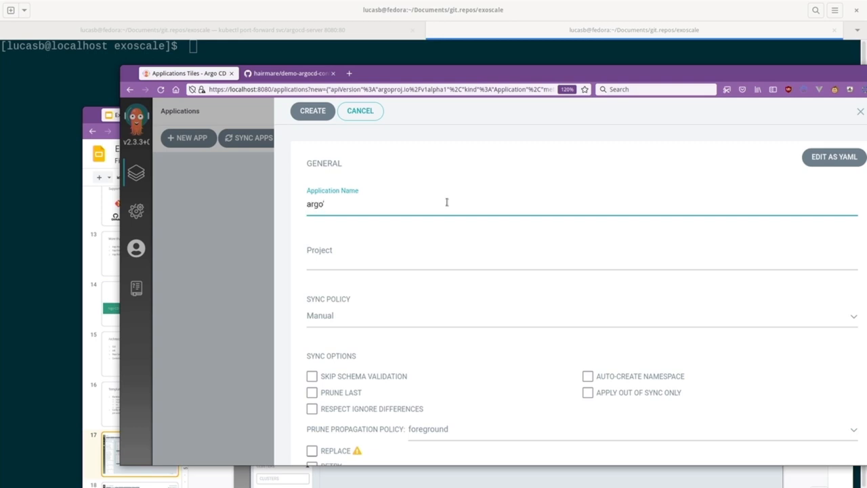
text(cd'configs)
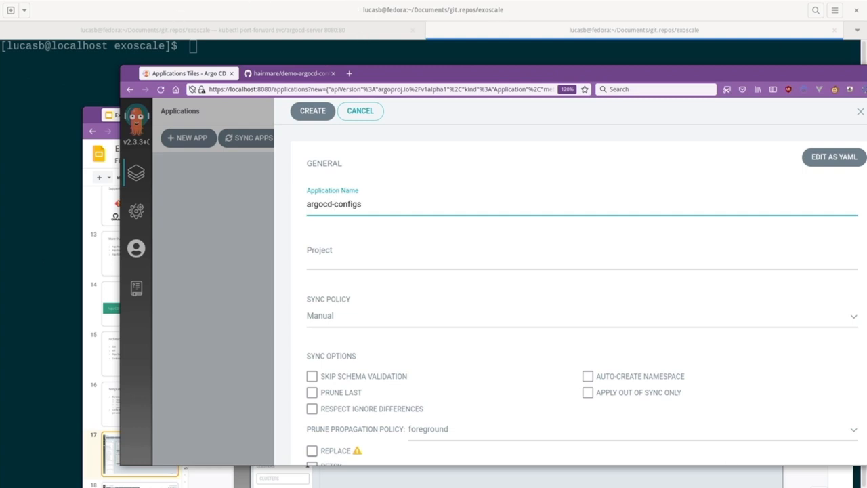
mouse_move(699, 230)
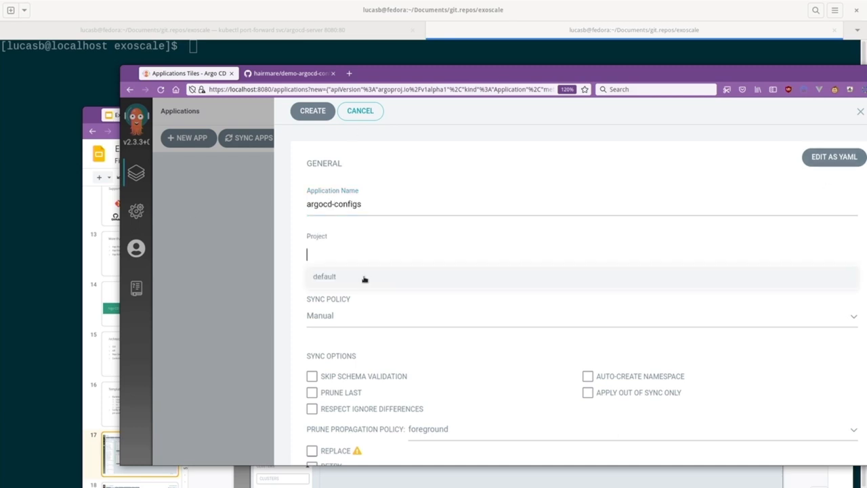
click(325, 276)
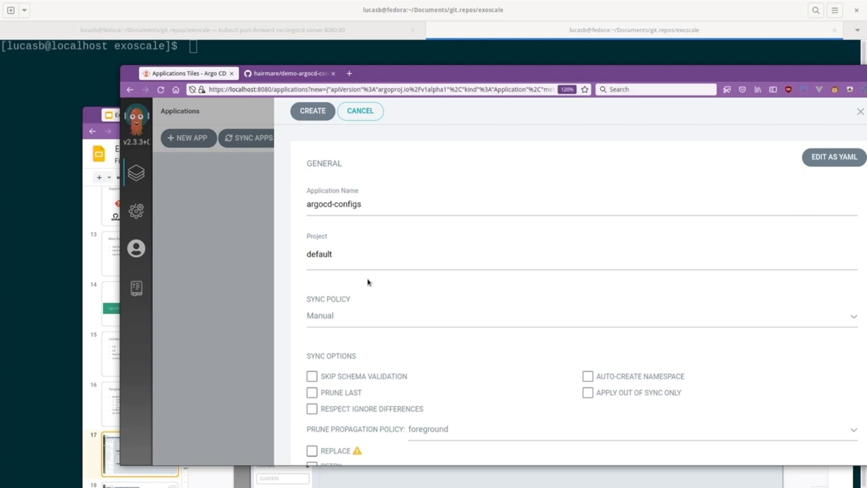
mouse_move(350, 315)
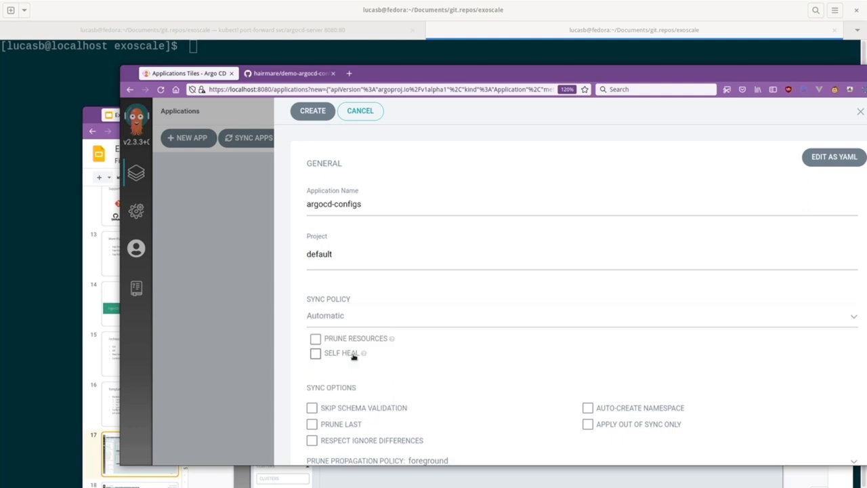
mouse_move(382, 381)
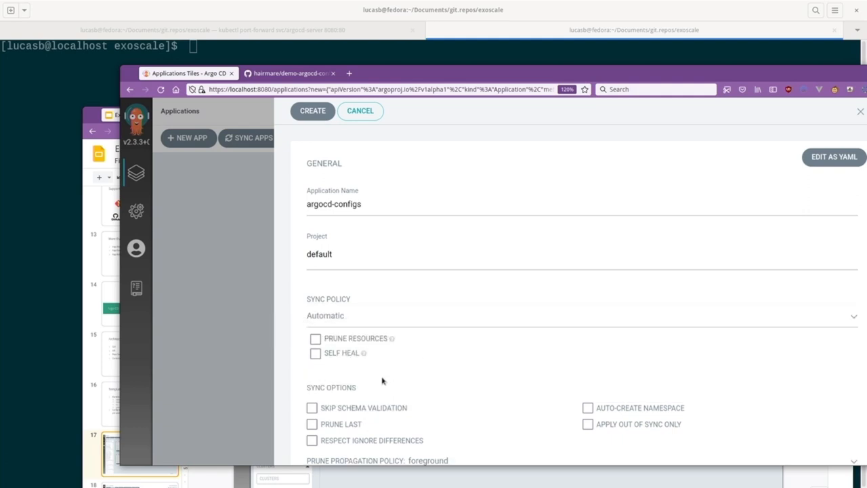
mouse_move(350, 354)
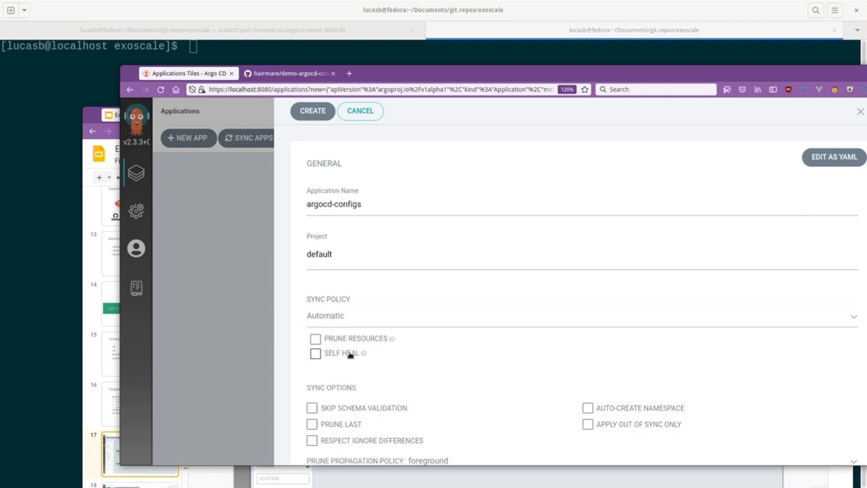
Enable self-heal and auto-create namespace under the automatic sync policy.
click(314, 353)
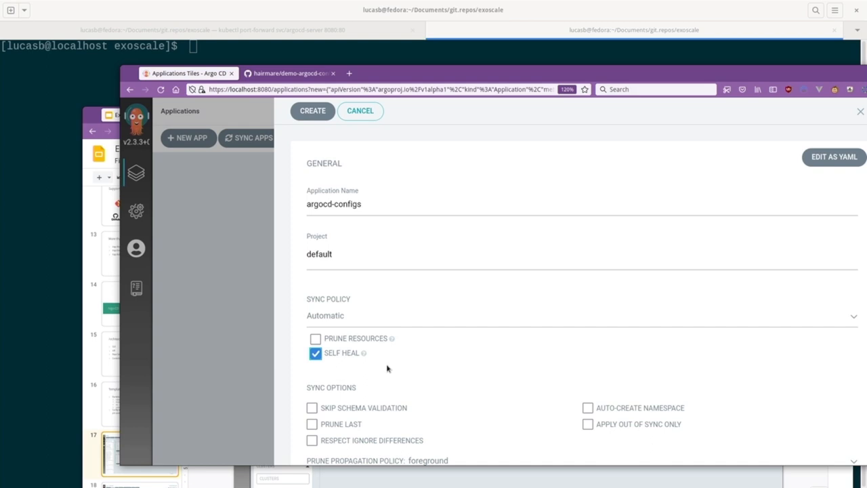
mouse_move(861, 301)
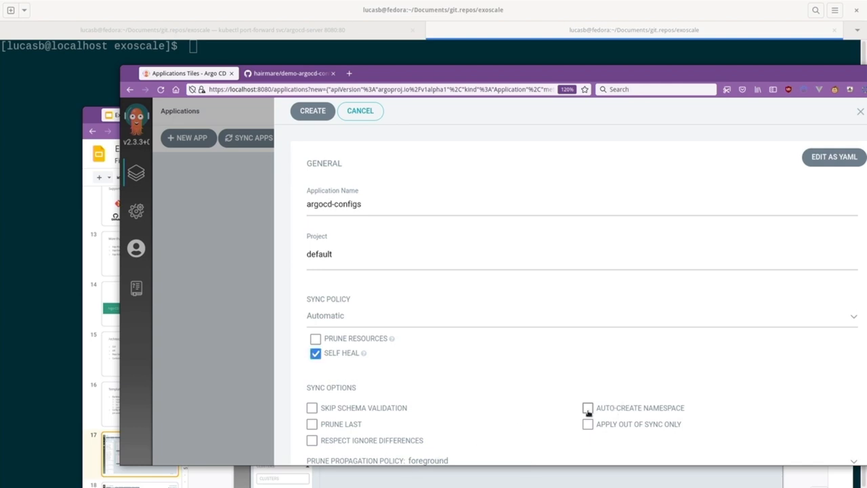
click(588, 408)
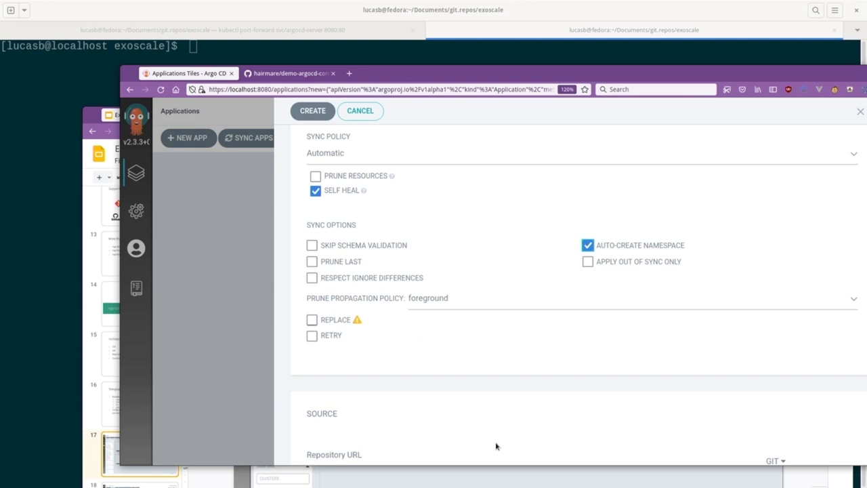
scroll(down, 3)
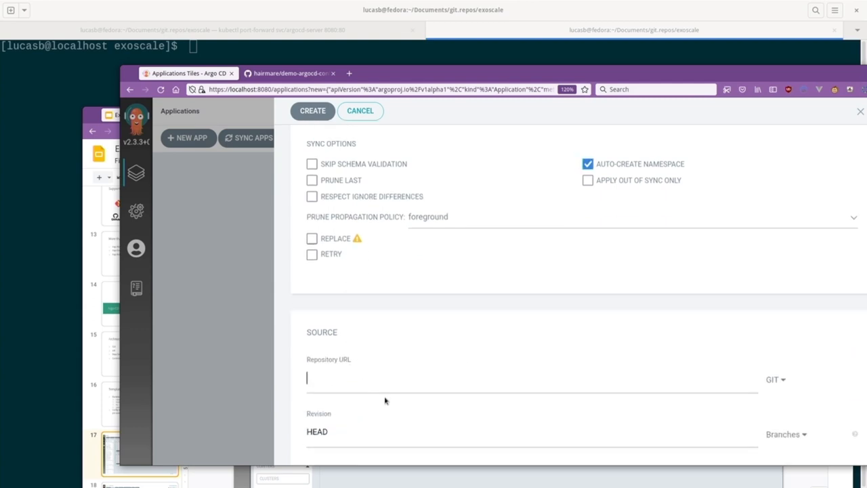
text(https://github.com/hairmare/demo-argocd-configs.git)
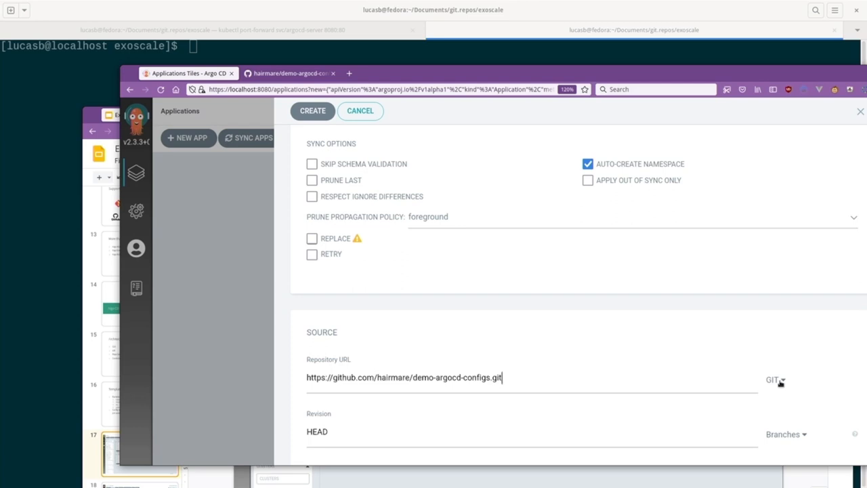
mouse_move(463, 382)
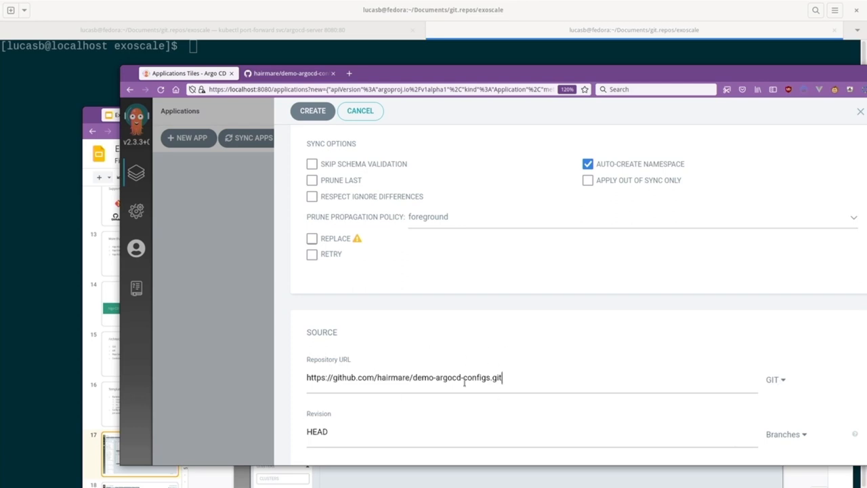
Set the source path to manifests/demo on the HEAD revision.
scroll(down, 3)
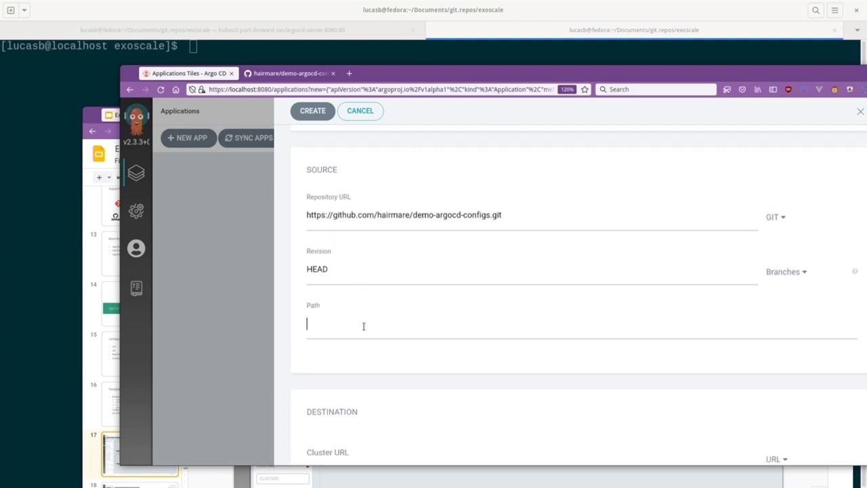
text(mani)
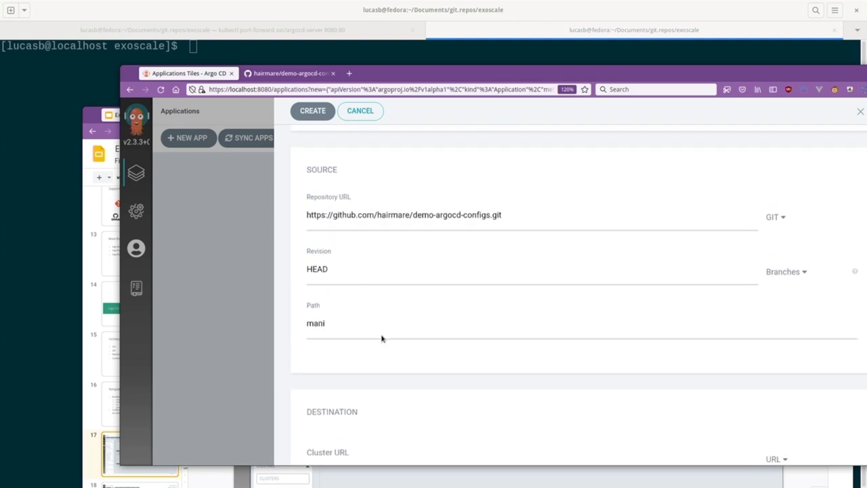
text(fests)
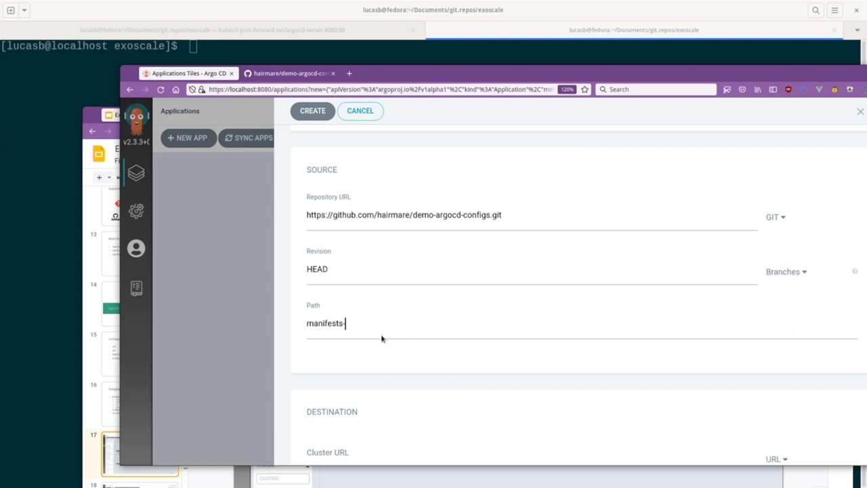
text(fdemo)
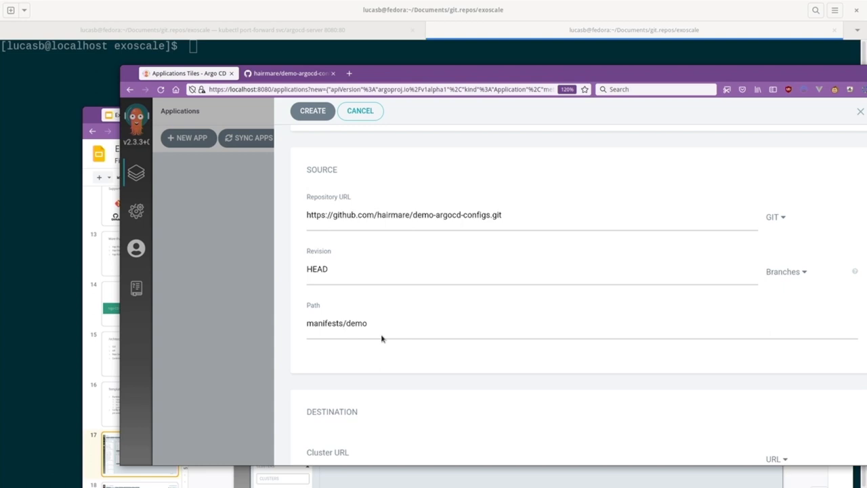
click(344, 322)
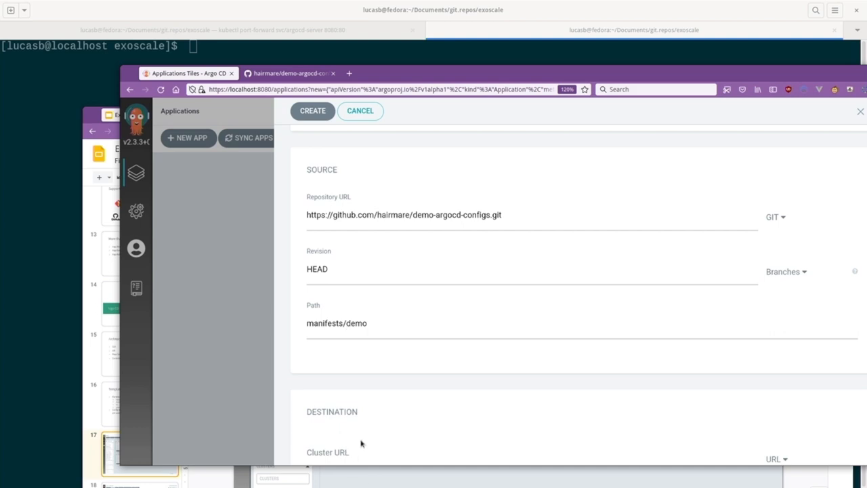
scroll(down, 3)
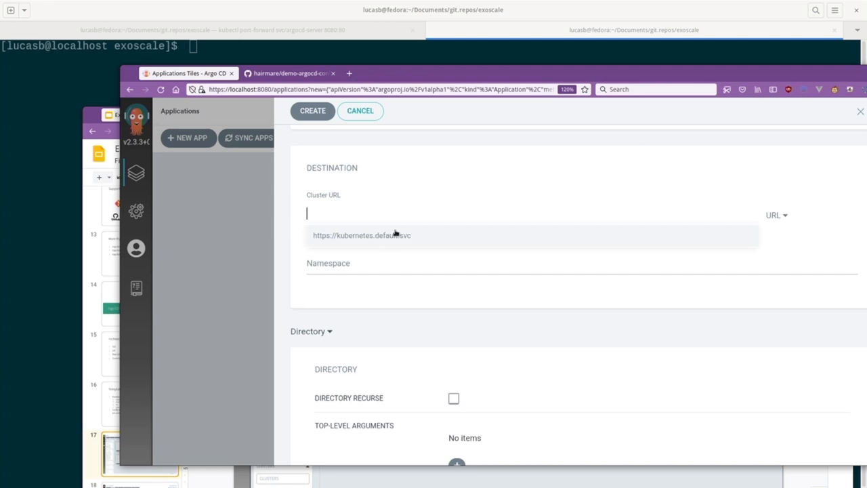
click(360, 236)
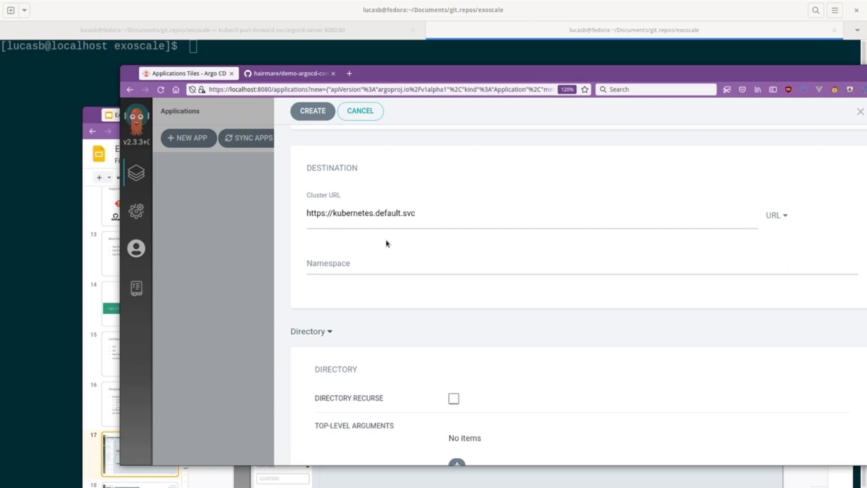
mouse_move(357, 299)
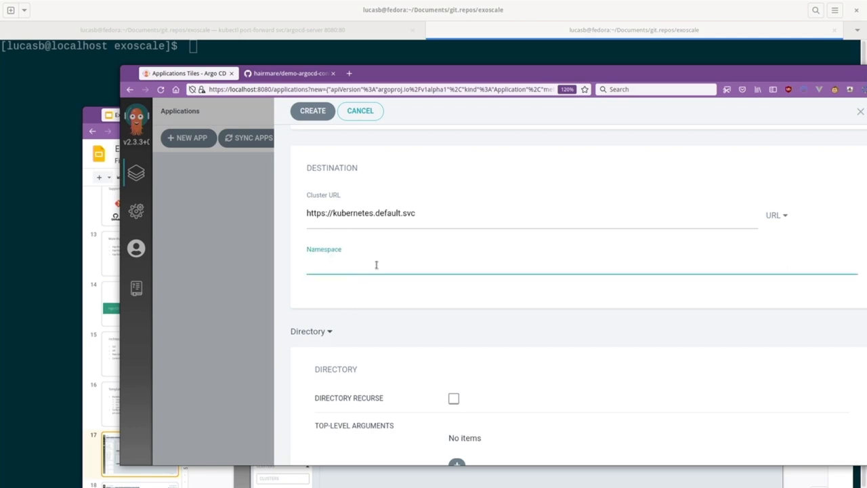
text(argo)
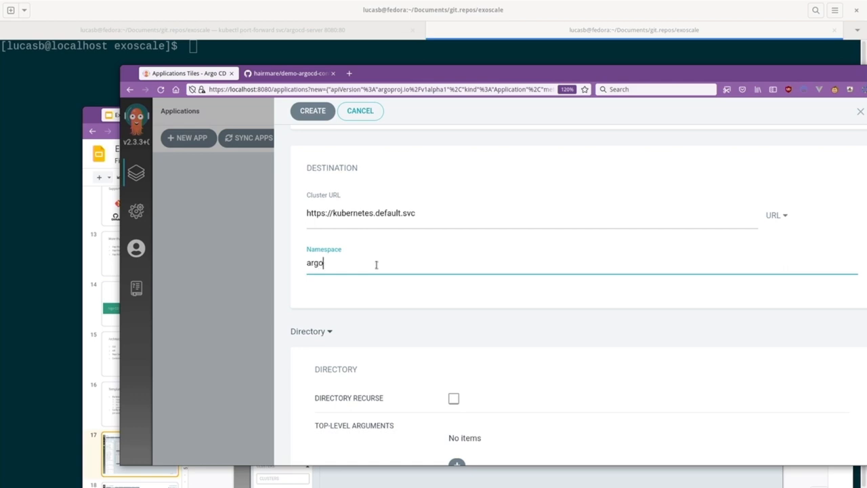
text(cd)
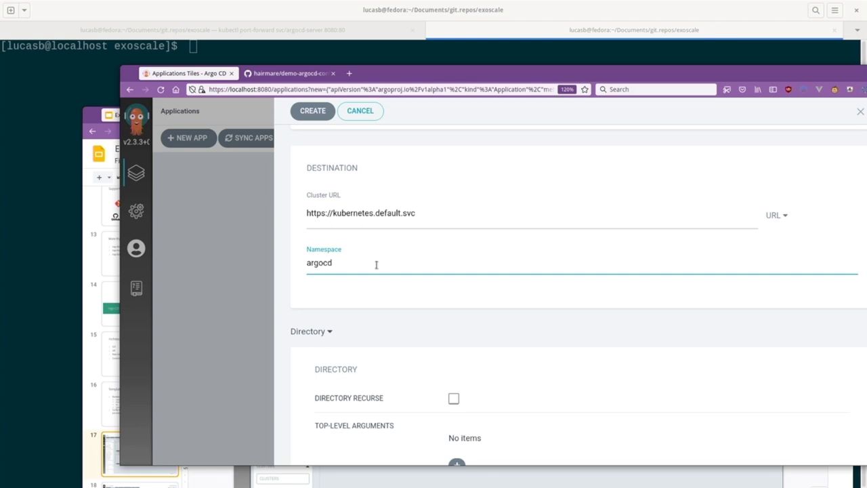
mouse_move(445, 358)
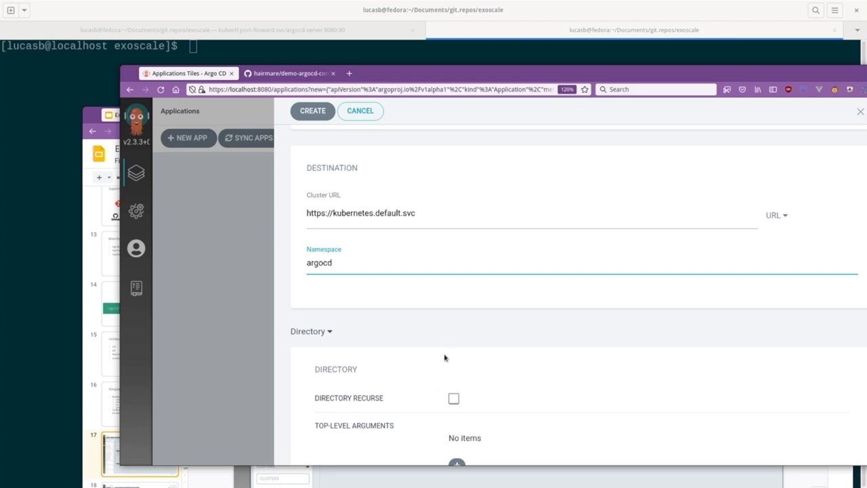
scroll(down, 3)
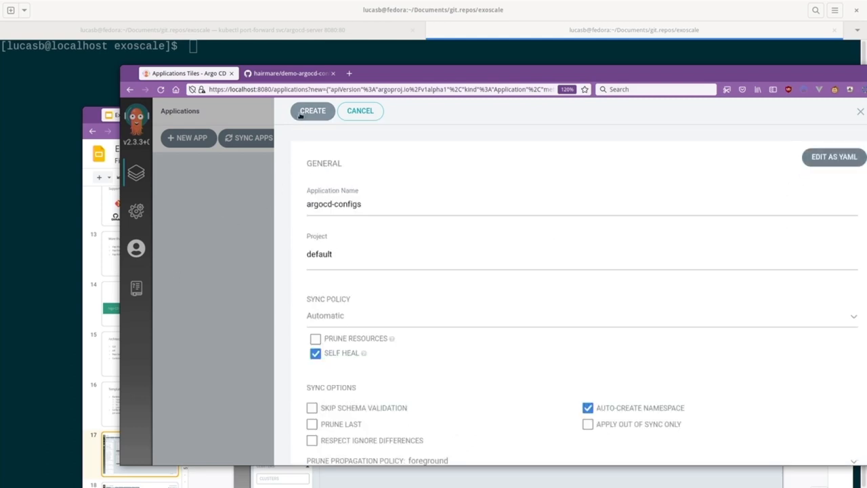
Create the argocd-configs application and open its details page.
click(361, 111)
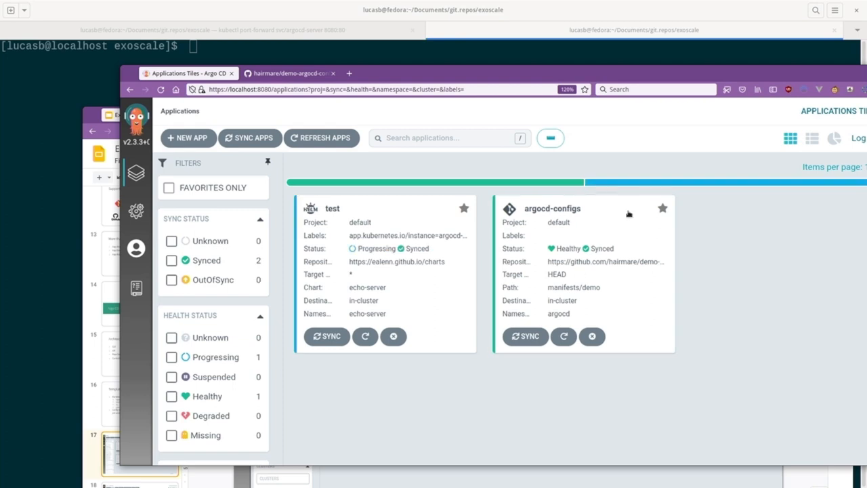
mouse_move(677, 295)
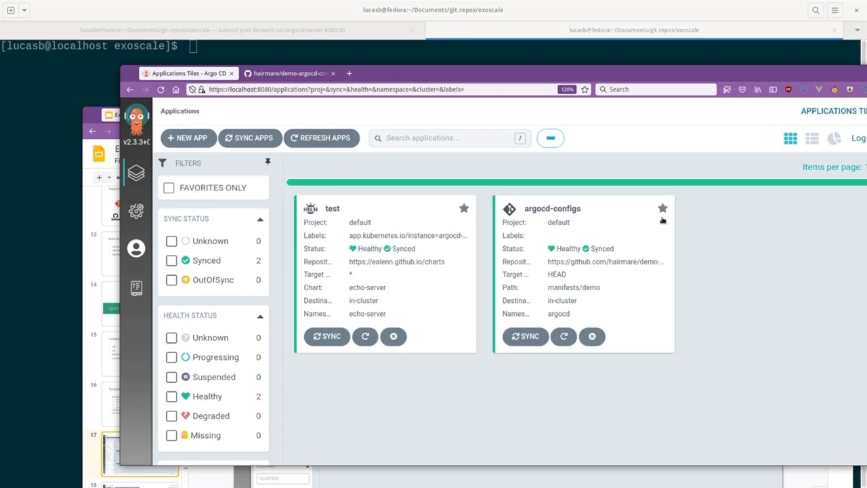
click(554, 209)
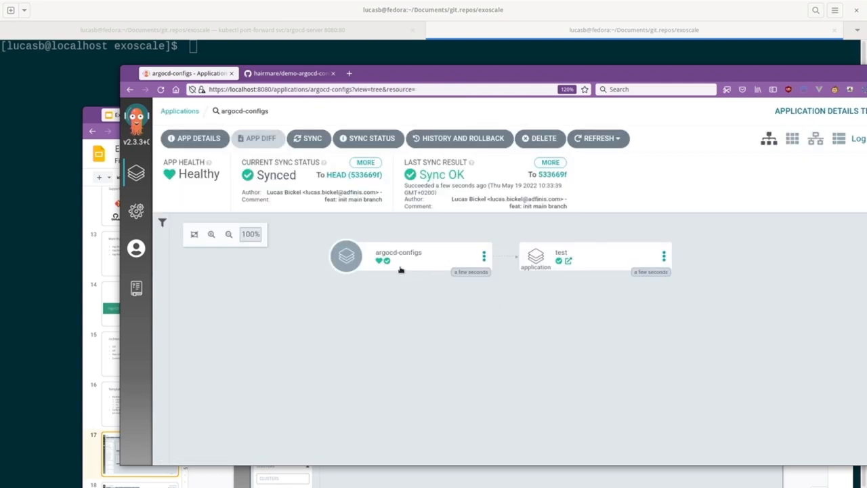
mouse_move(418, 271)
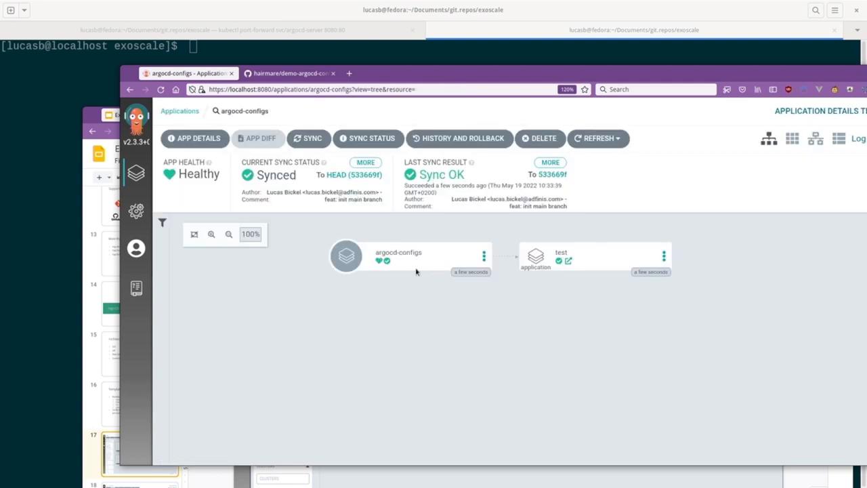
mouse_move(412, 260)
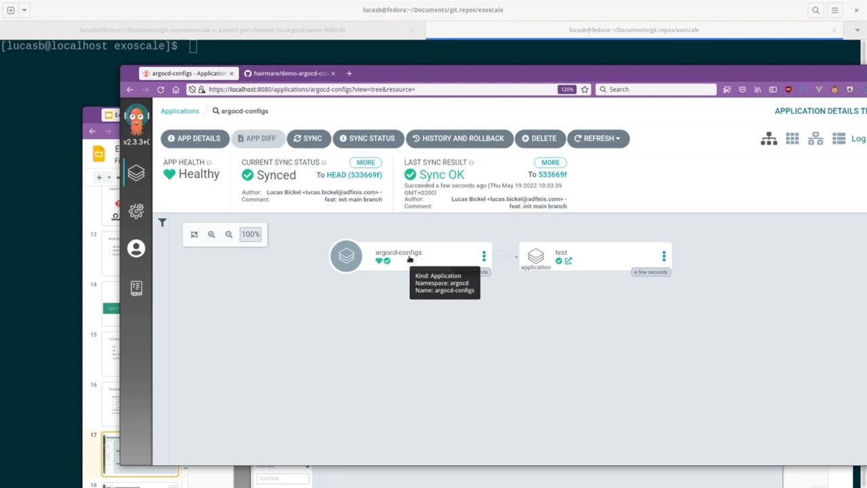
mouse_move(595, 236)
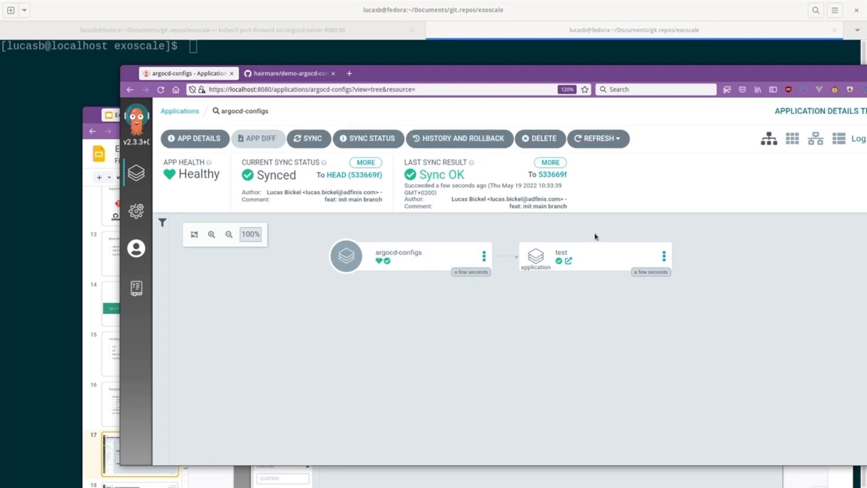
mouse_move(582, 258)
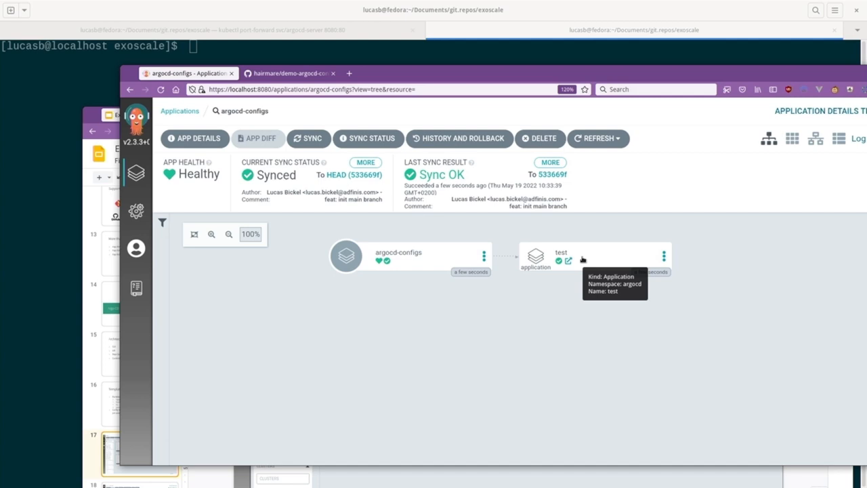
mouse_move(658, 238)
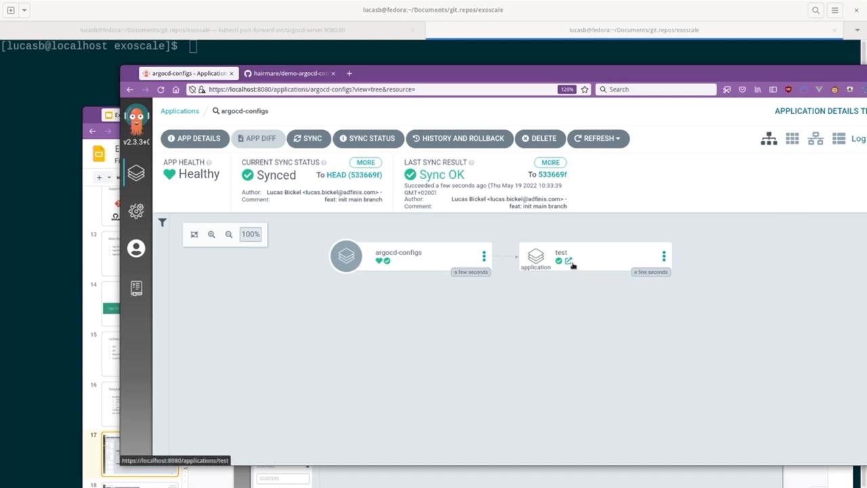
Open the child test application's page showing its echo-server resources.
click(573, 261)
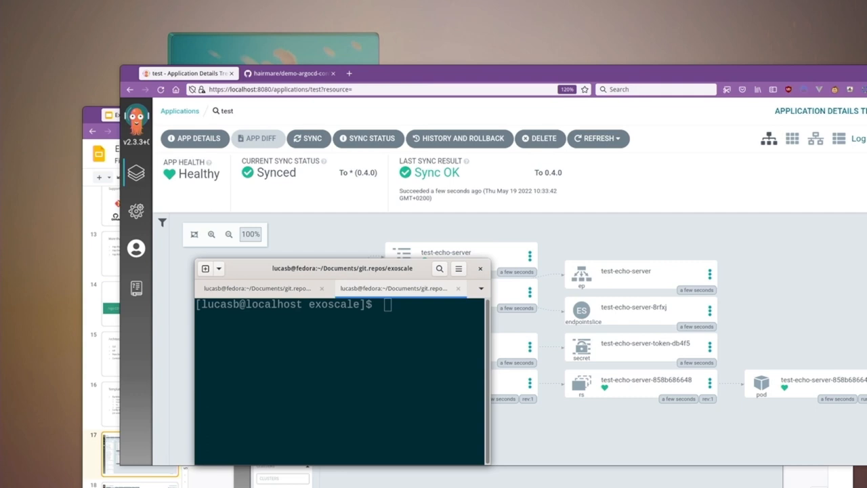
Run kubectl get secrets, kubectl get configmap and kubens, then switch to the echo-server namespace.
text(kub)
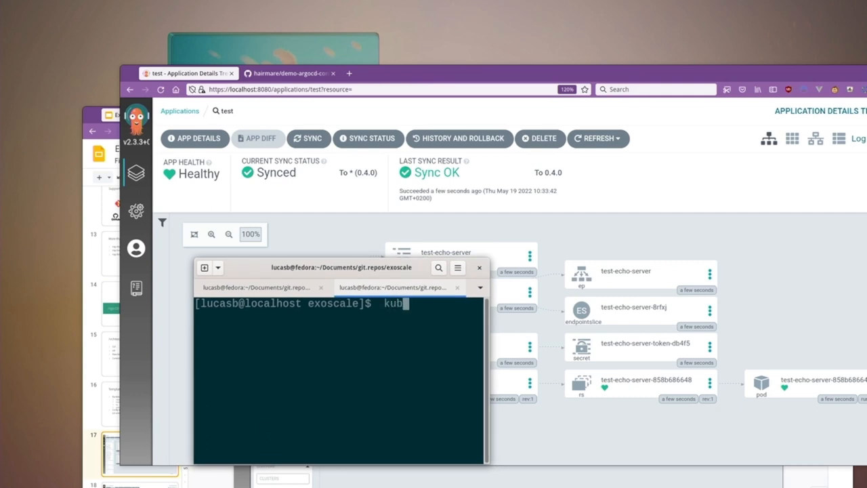
text(ectl get s)
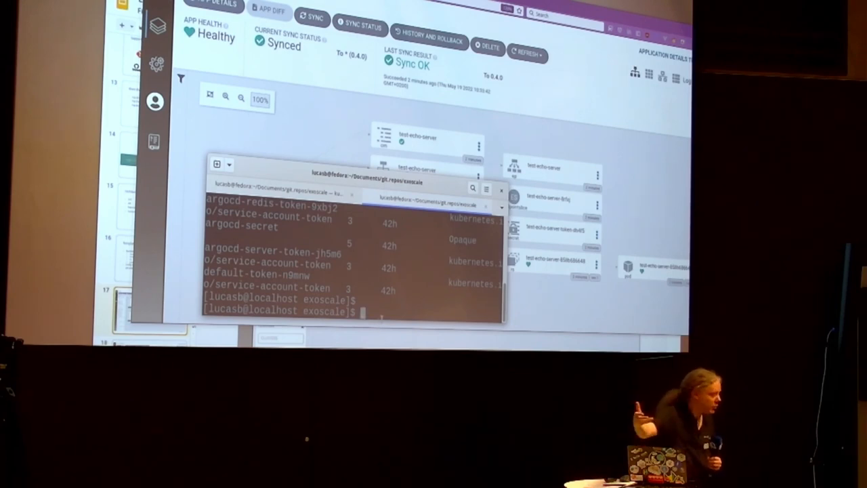
text(kubectl get secrets)
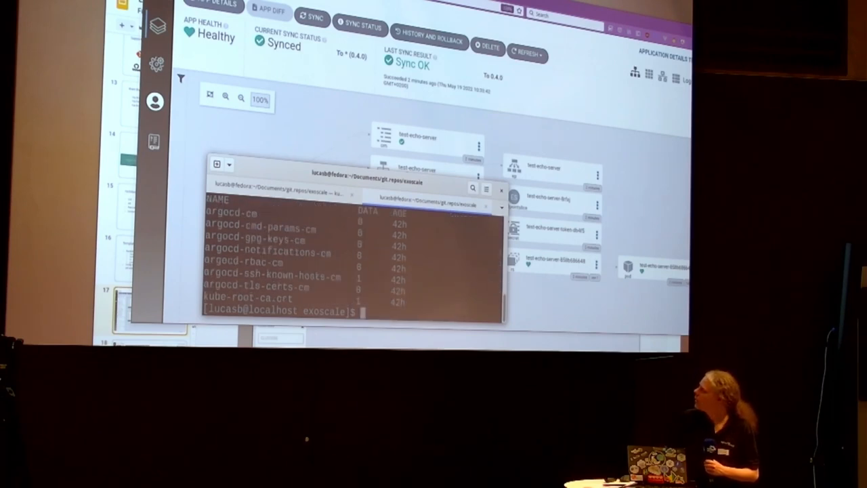
text(kubectl g)
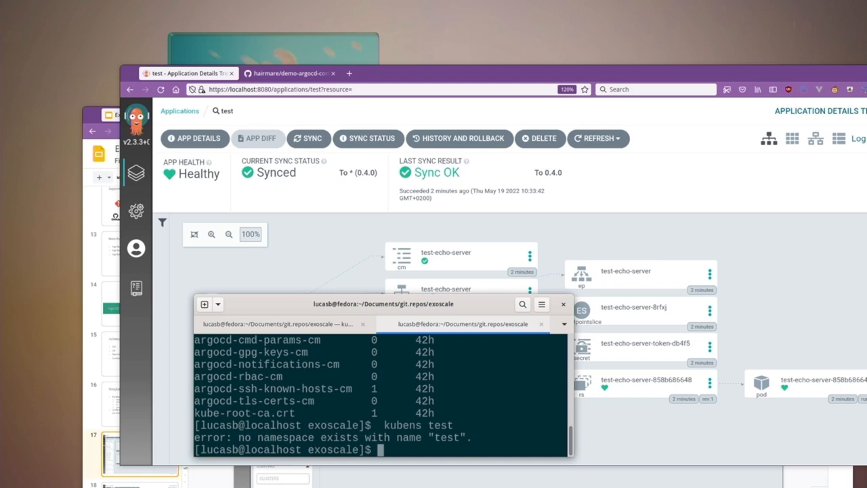
text(kubectl get configma)
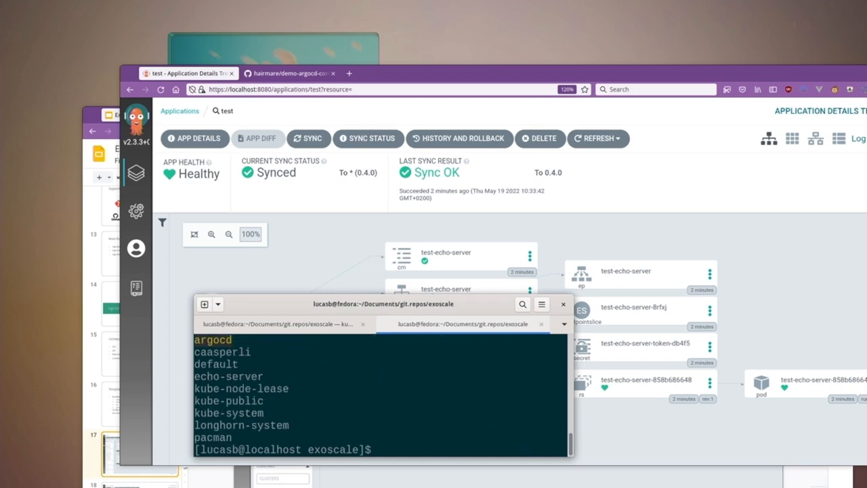
text(kubens echo-server)
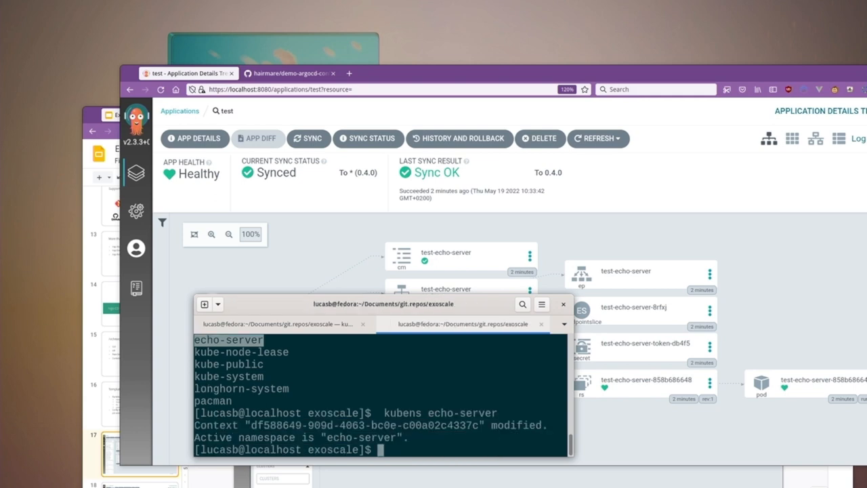
List config maps in echo-server and delete the test-echo-server config map.
text(kubectl get configmap)
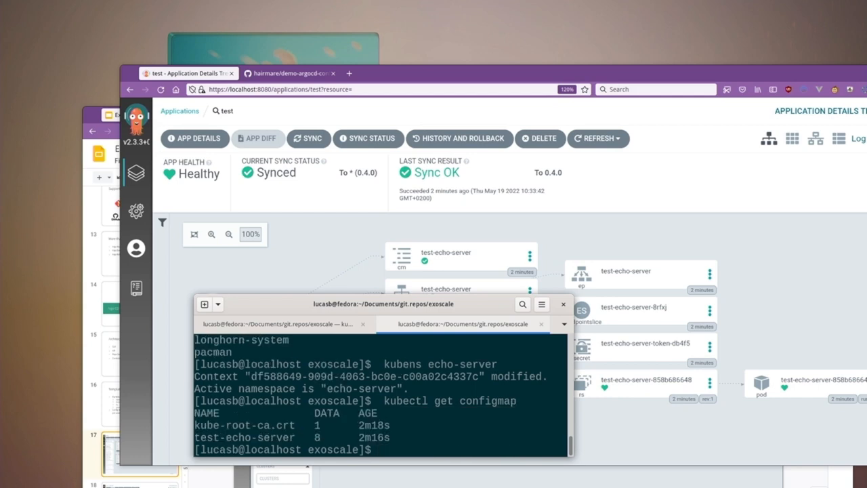
mouse_move(292, 412)
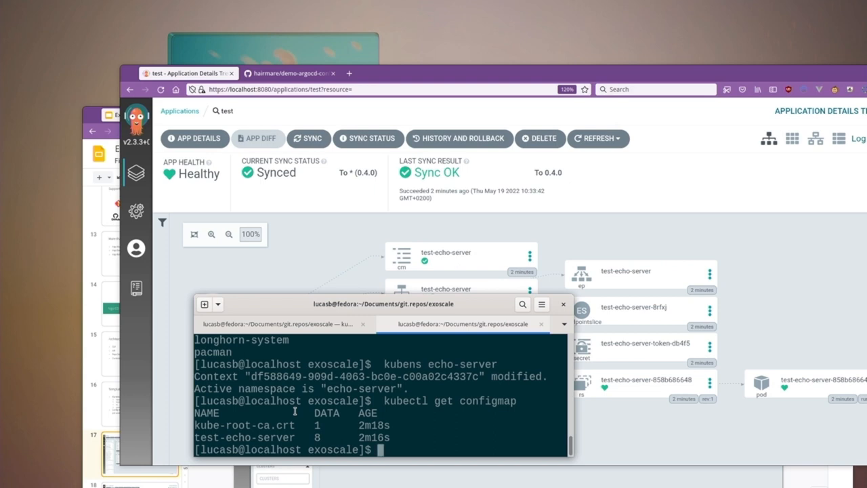
text(kubectl get configmap)
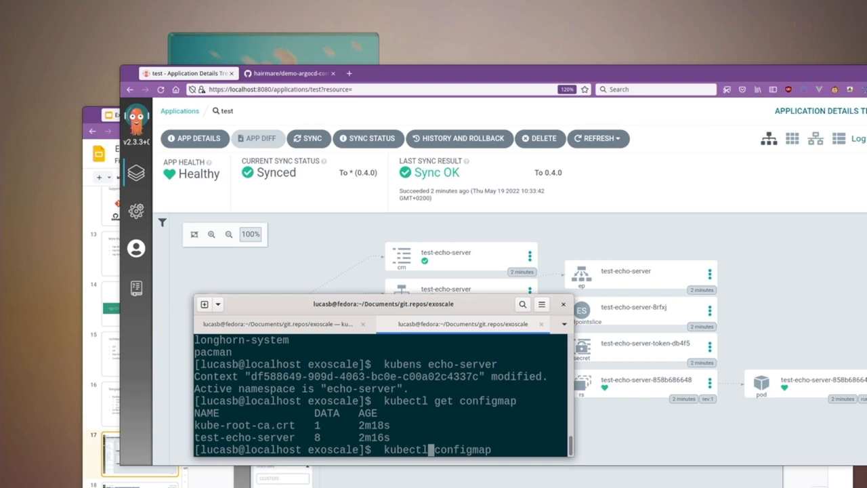
text(delete)
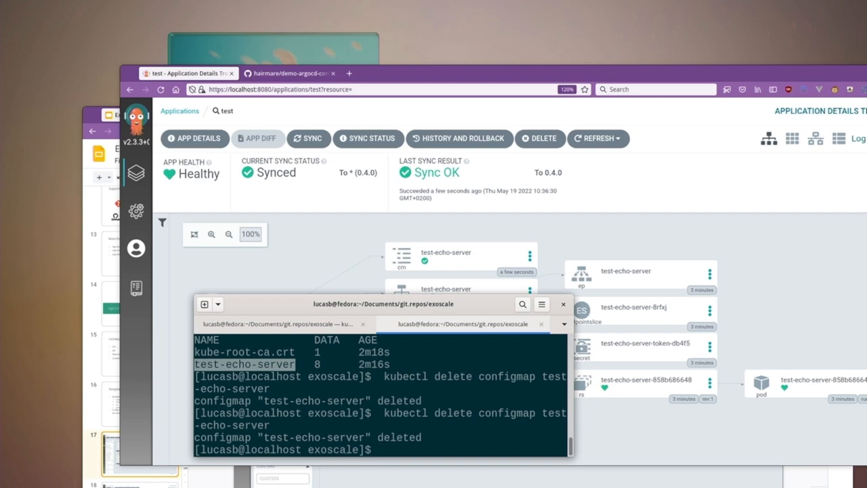
scroll(down, 3)
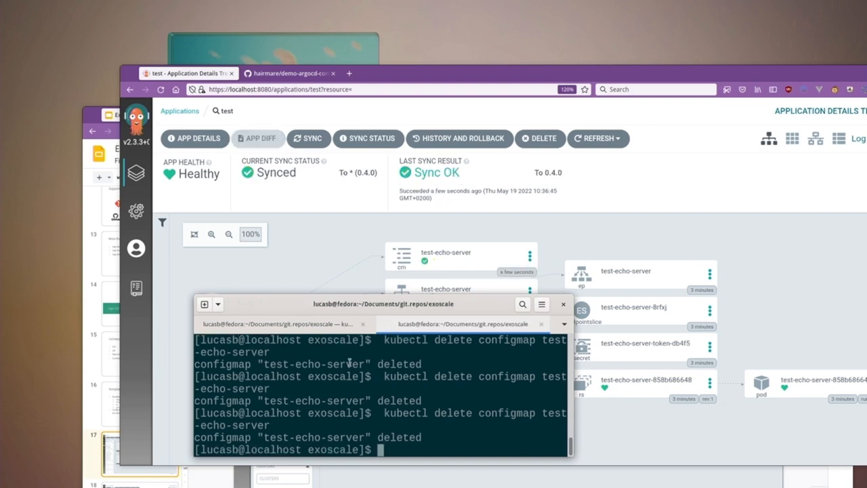
Run kubectl delete for the test-echo-server configmap, pod and deployment.
text(kubectl delete configmap test-echo-server)
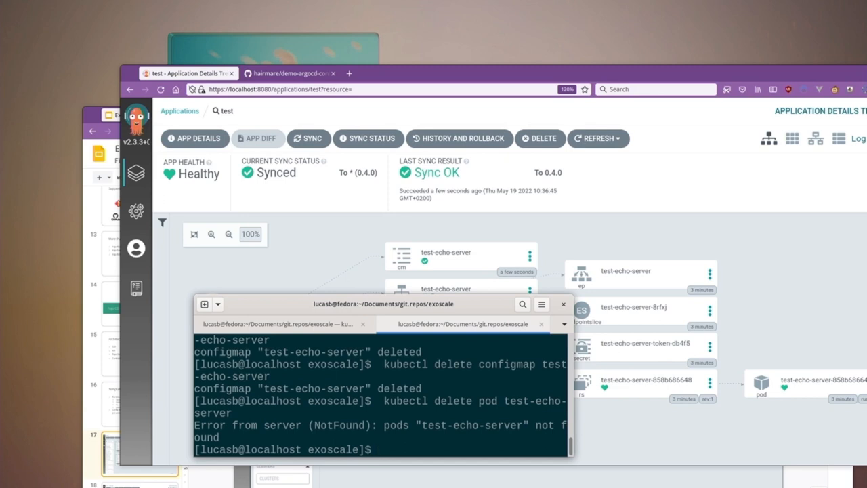
text(kubectl delete pod test-echo-server)
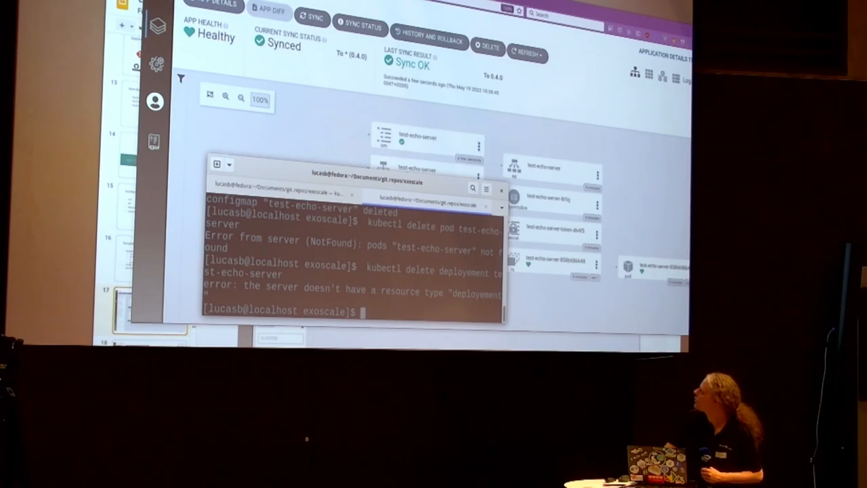
text(kubectl delete deployment test-echo-server)
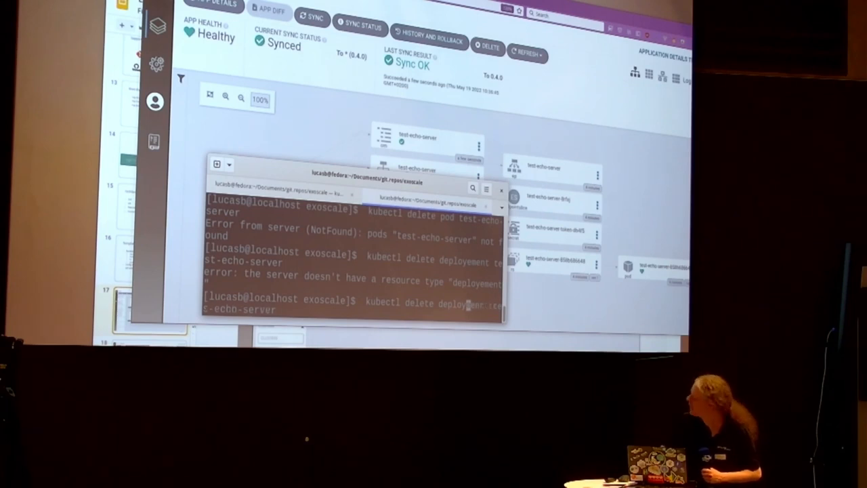
key(Return)
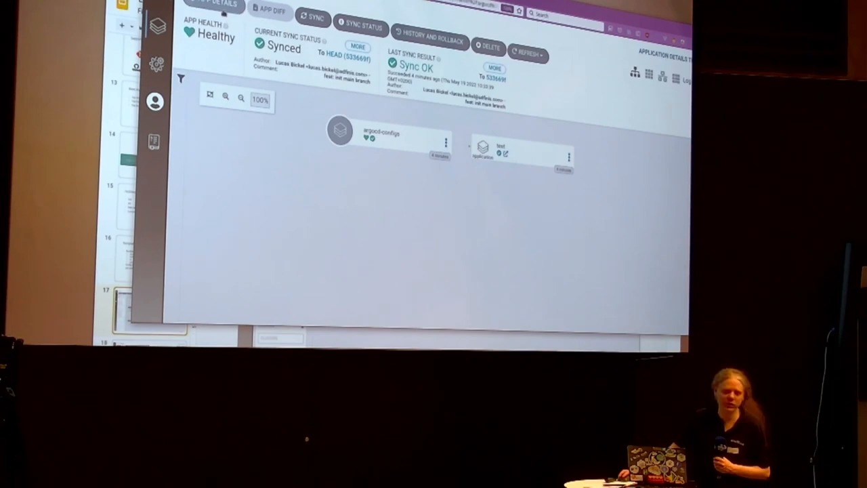
Disable Self Heal and Auto-Sync for argocd-configs in its Sync Policy, confirming each.
click(341, 130)
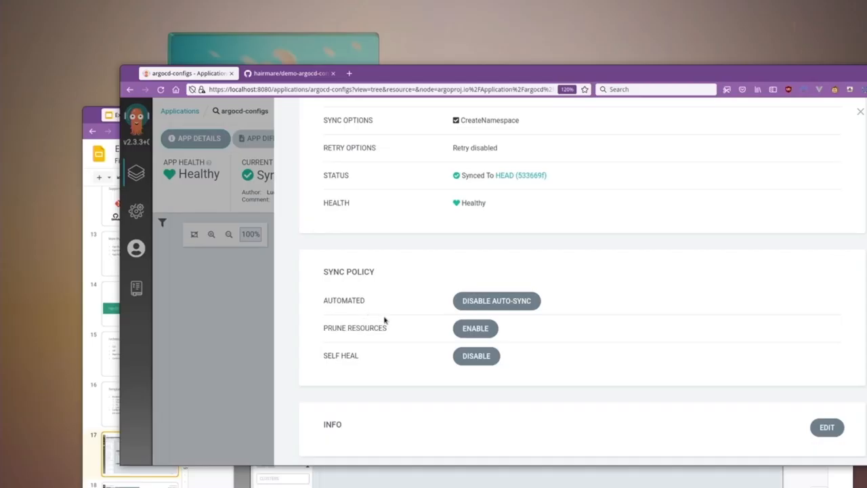
click(477, 355)
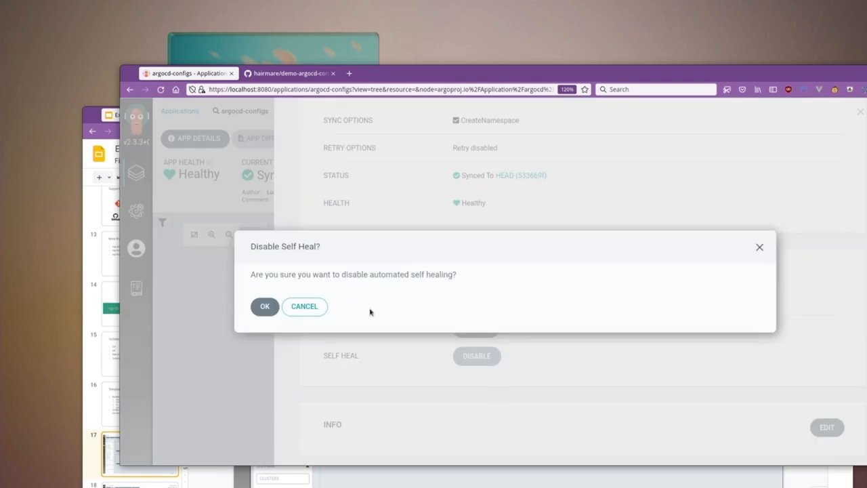
click(266, 306)
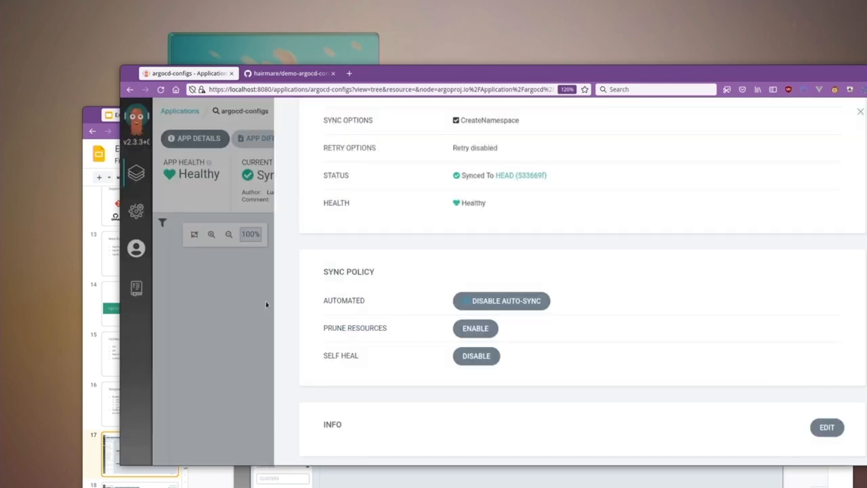
click(502, 301)
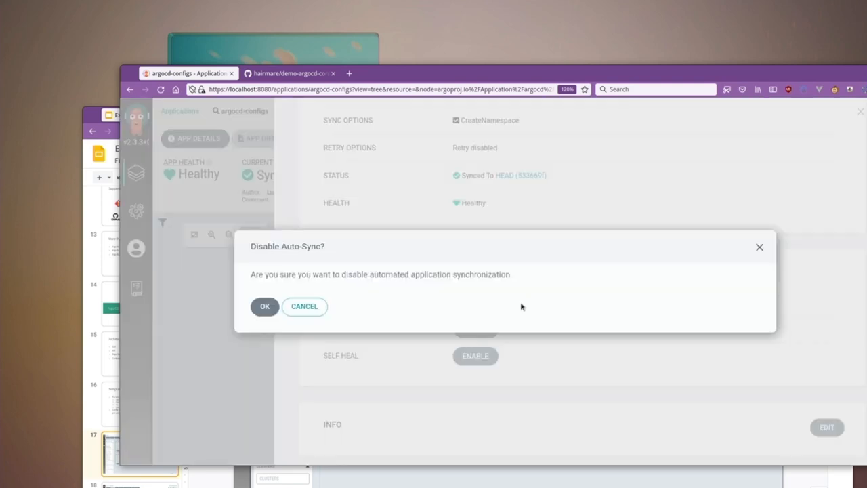
click(266, 307)
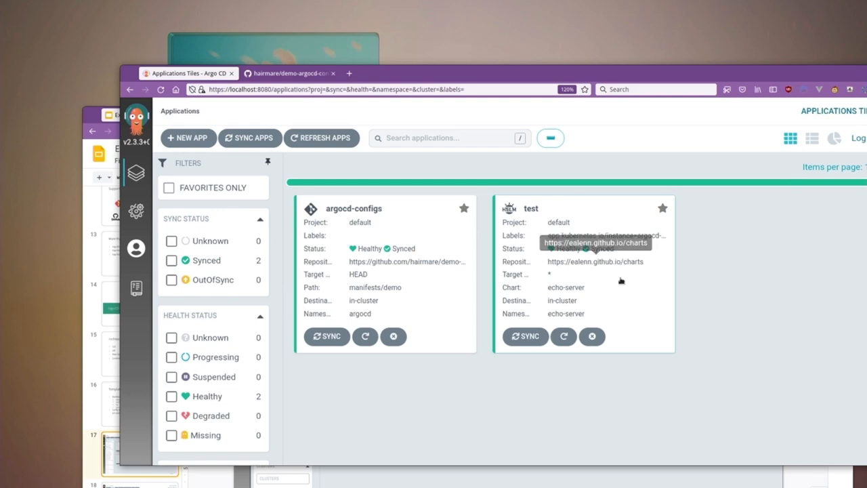
Edit the test app's Helm parameters, set replicaCount to 3 and save.
click(531, 209)
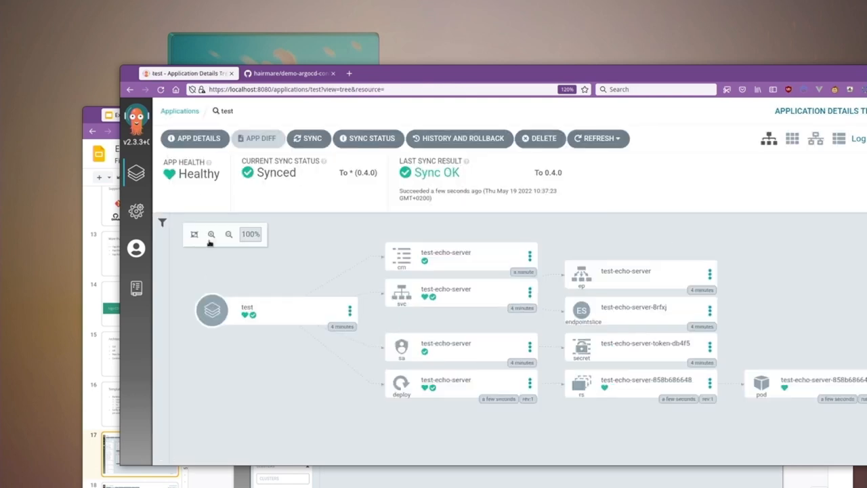
mouse_move(236, 257)
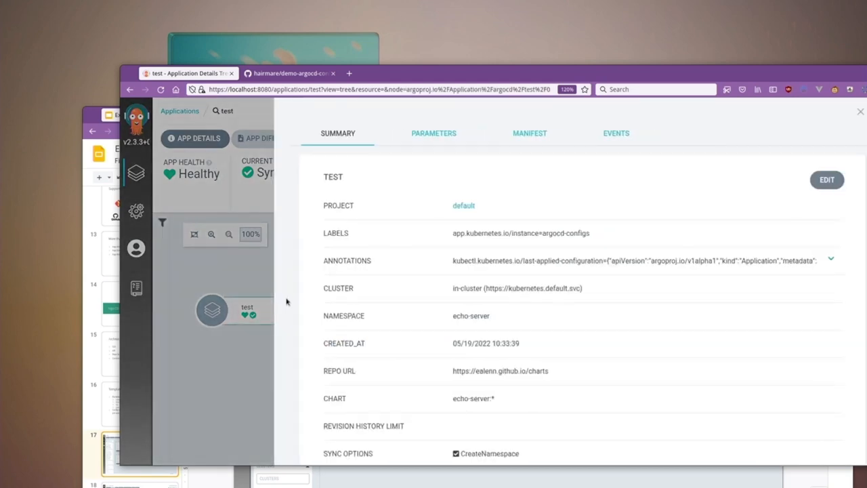
mouse_move(426, 127)
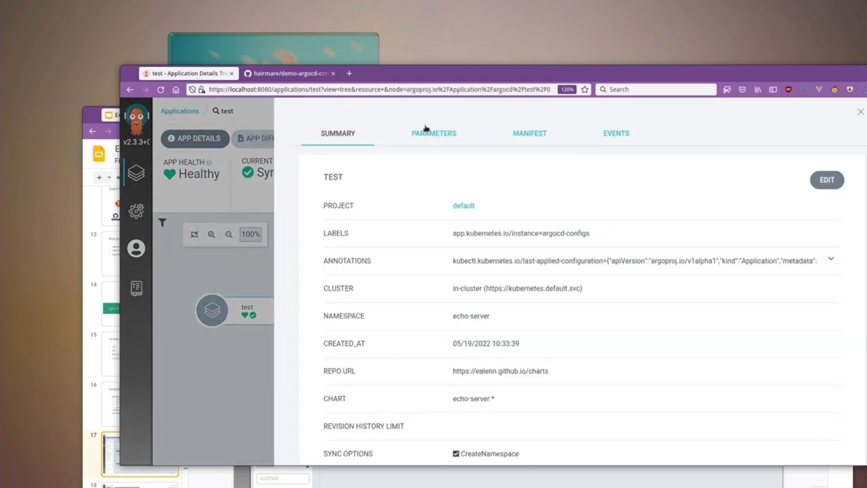
click(434, 133)
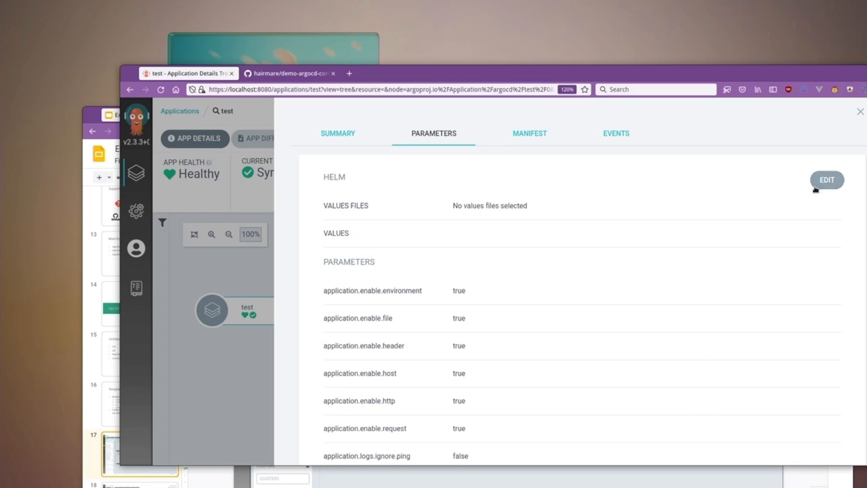
click(846, 179)
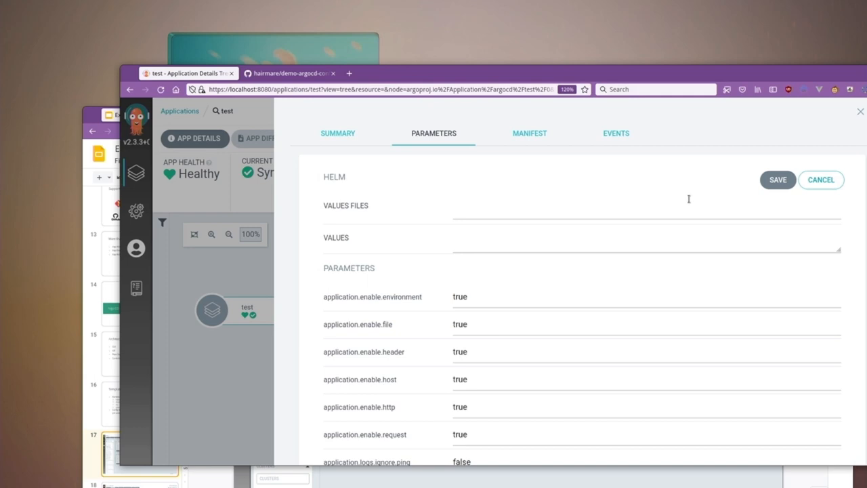
mouse_move(389, 288)
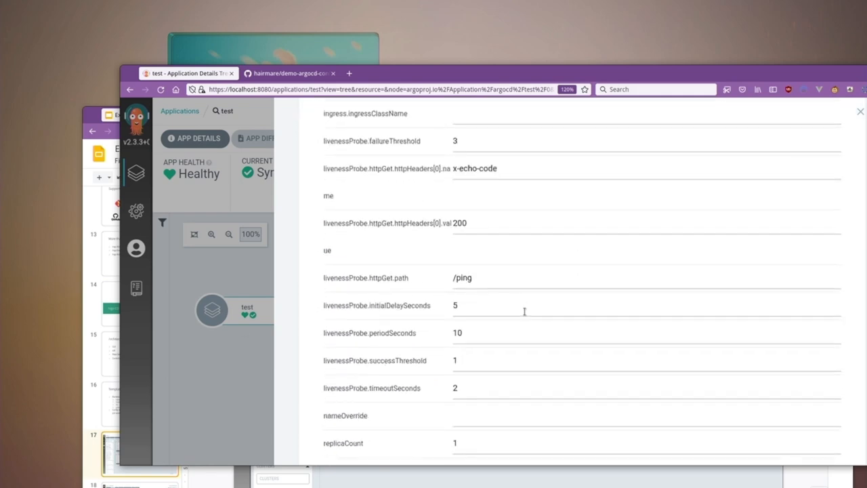
scroll(down, 3)
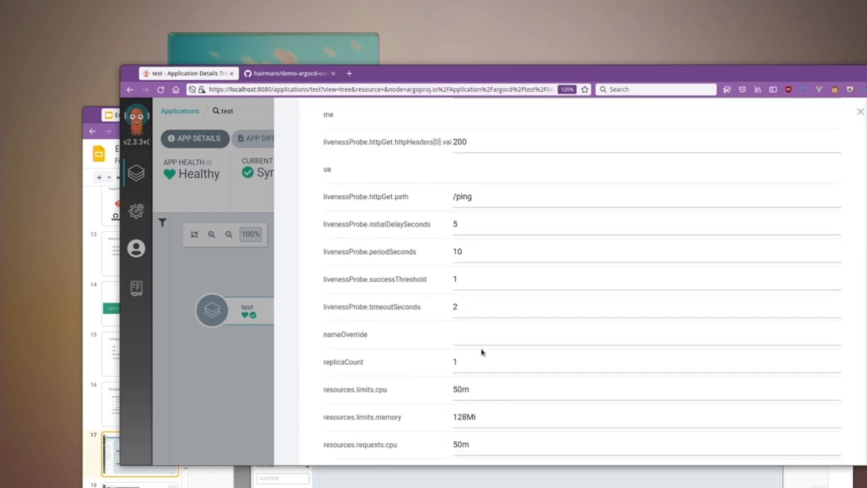
click(468, 361)
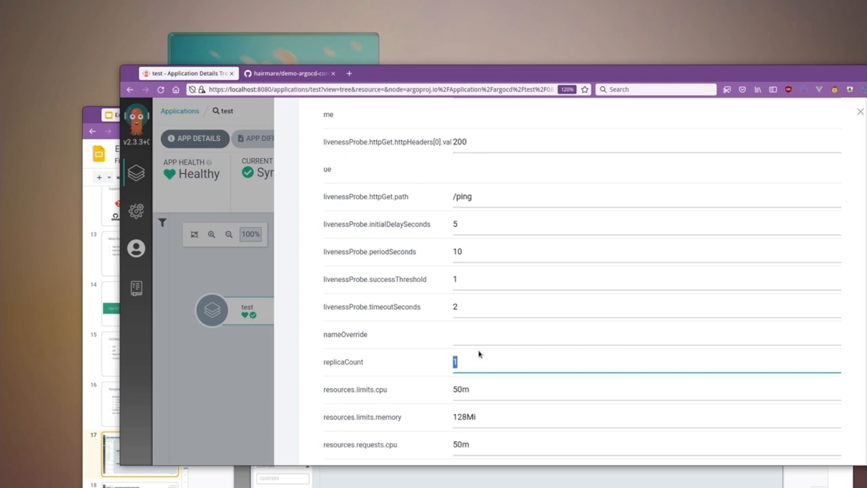
text(3)
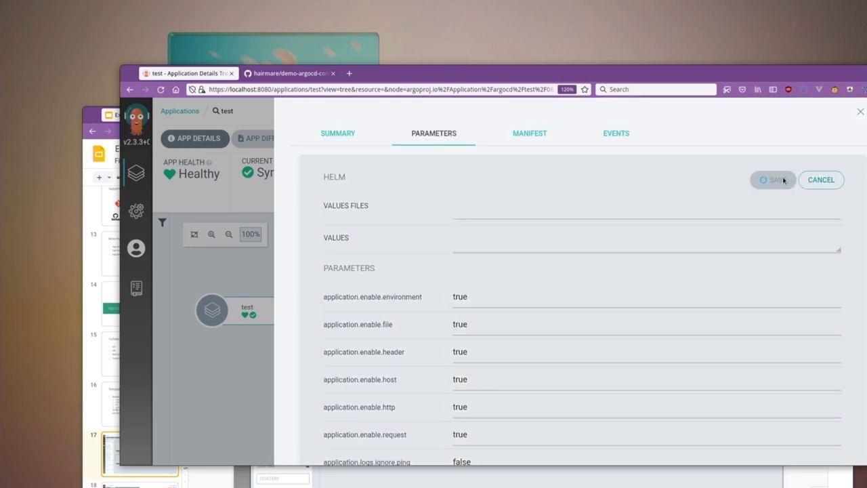
click(772, 179)
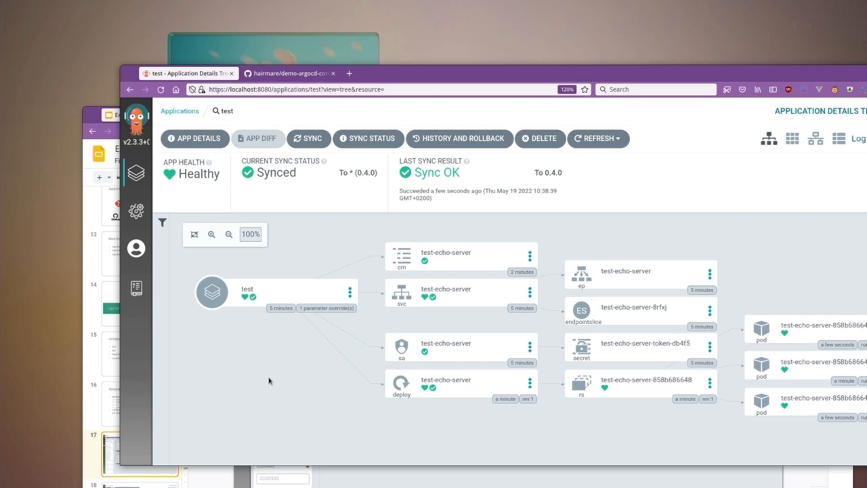
mouse_move(179, 111)
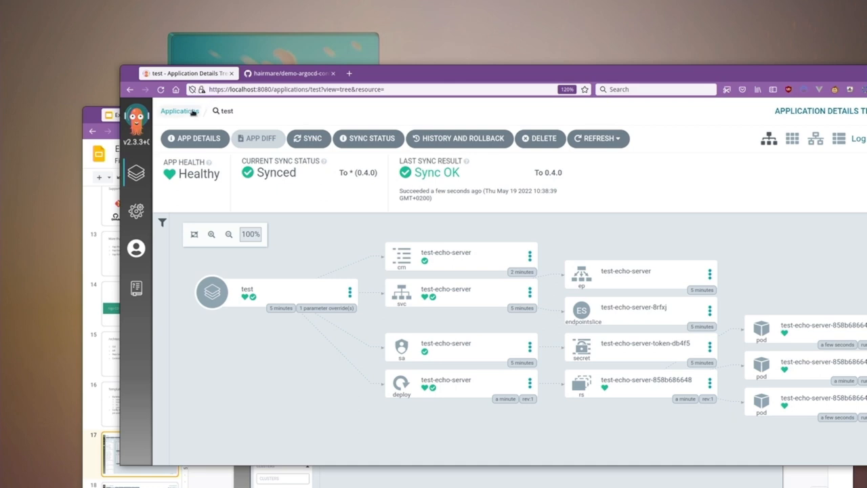
From the applications list, open argocd-configs and show the test Application's Diff.
click(178, 111)
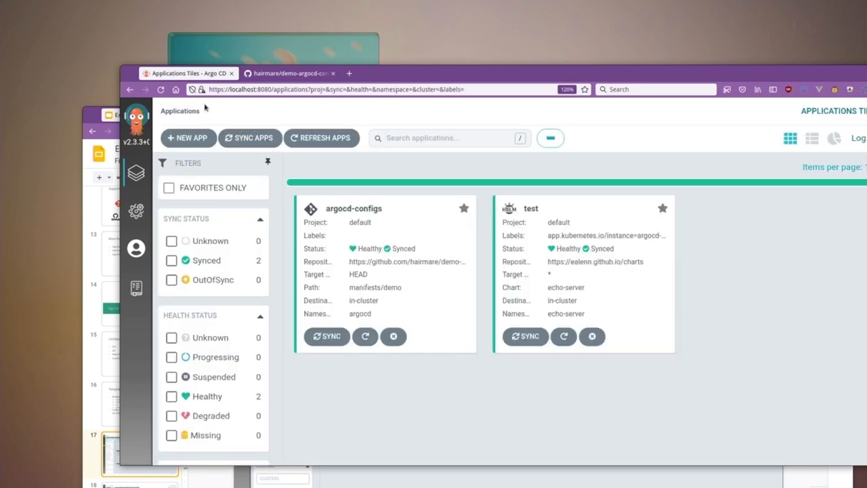
mouse_move(401, 325)
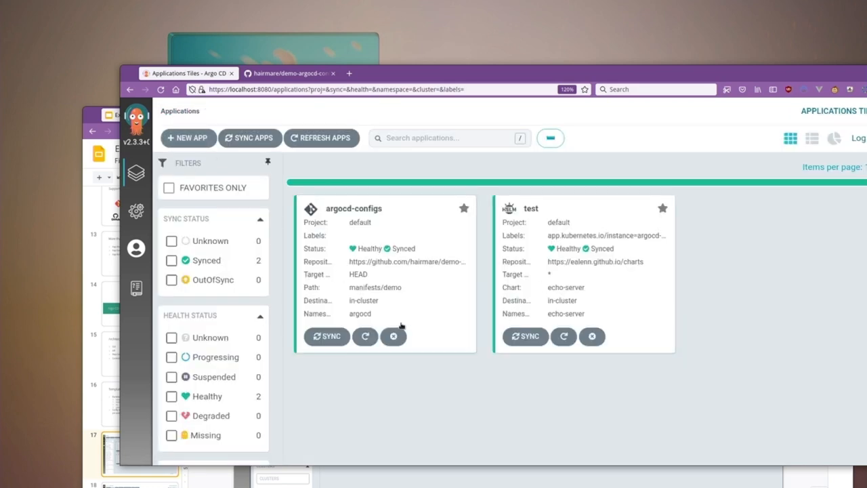
click(352, 209)
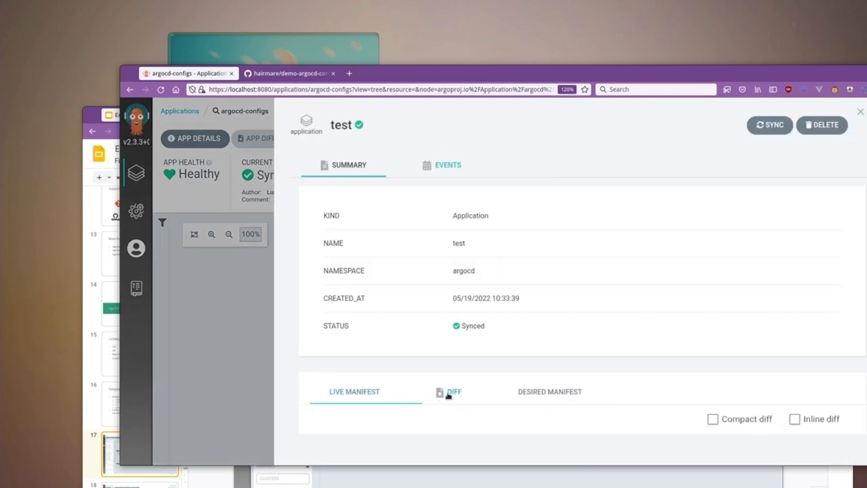
click(455, 391)
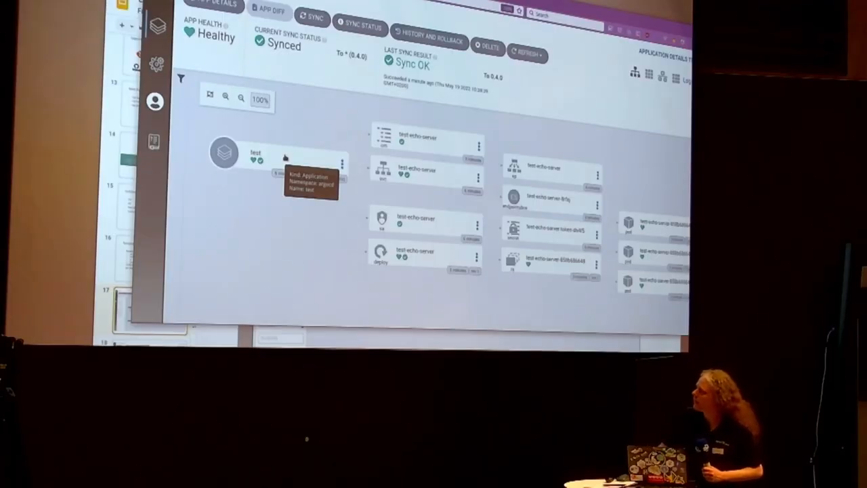
mouse_move(318, 216)
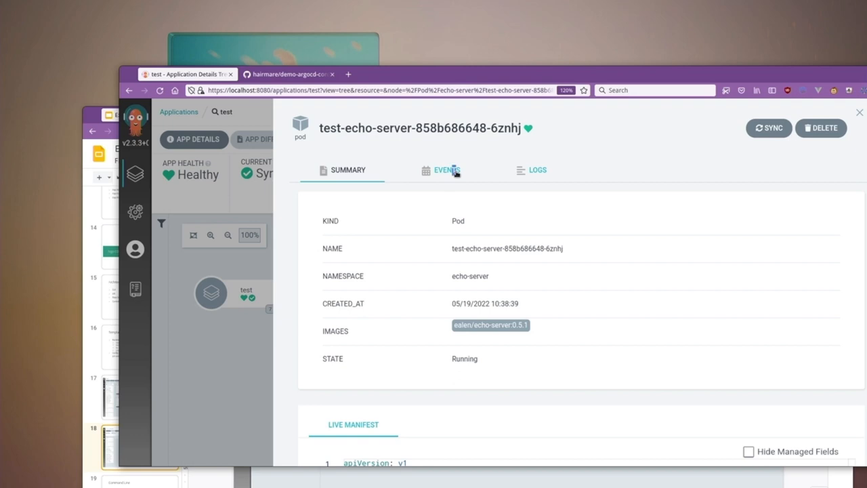
View the test-echo-server pod's Events, then its echo-server container Logs.
click(446, 171)
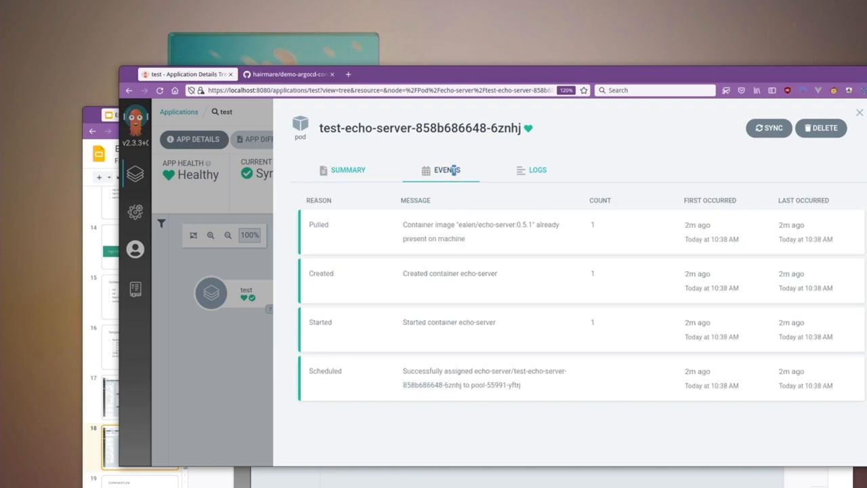
mouse_move(602, 208)
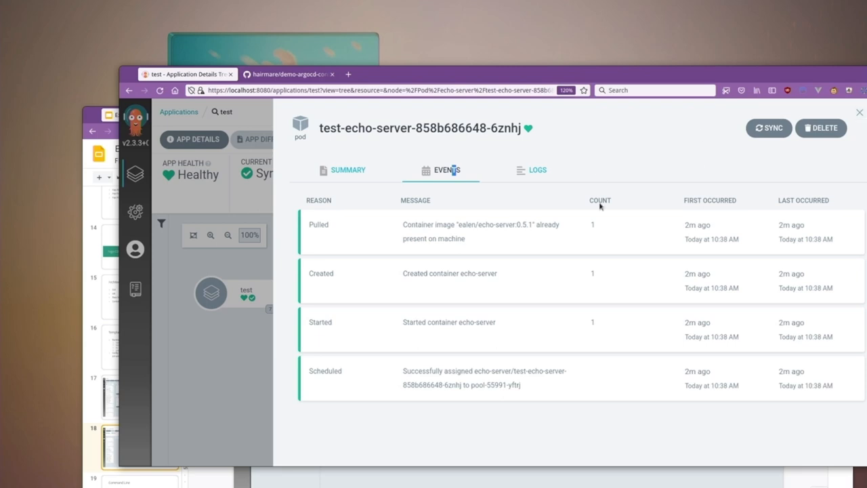
click(538, 169)
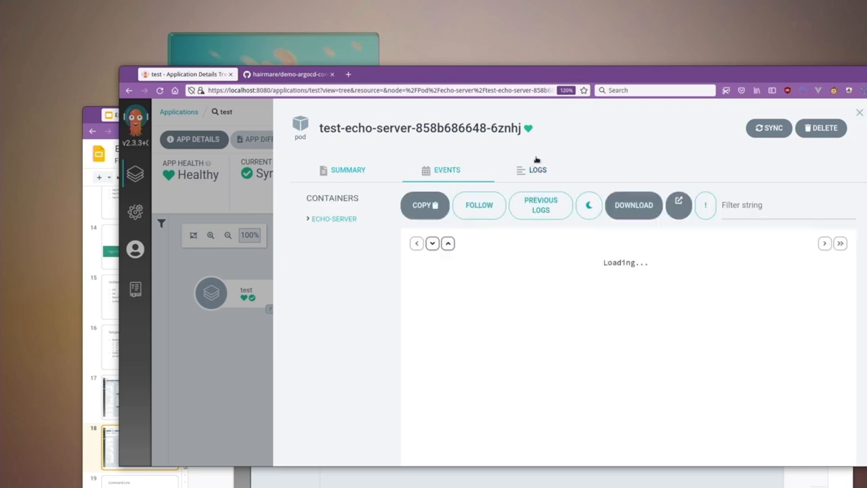
click(537, 171)
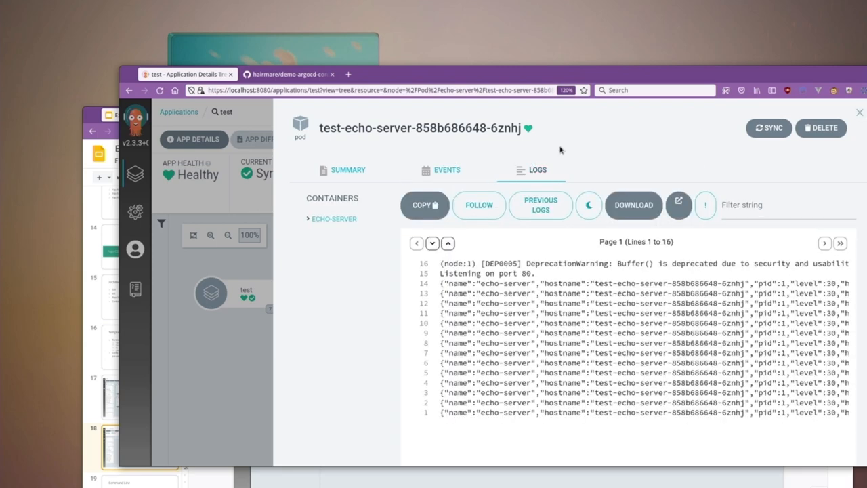